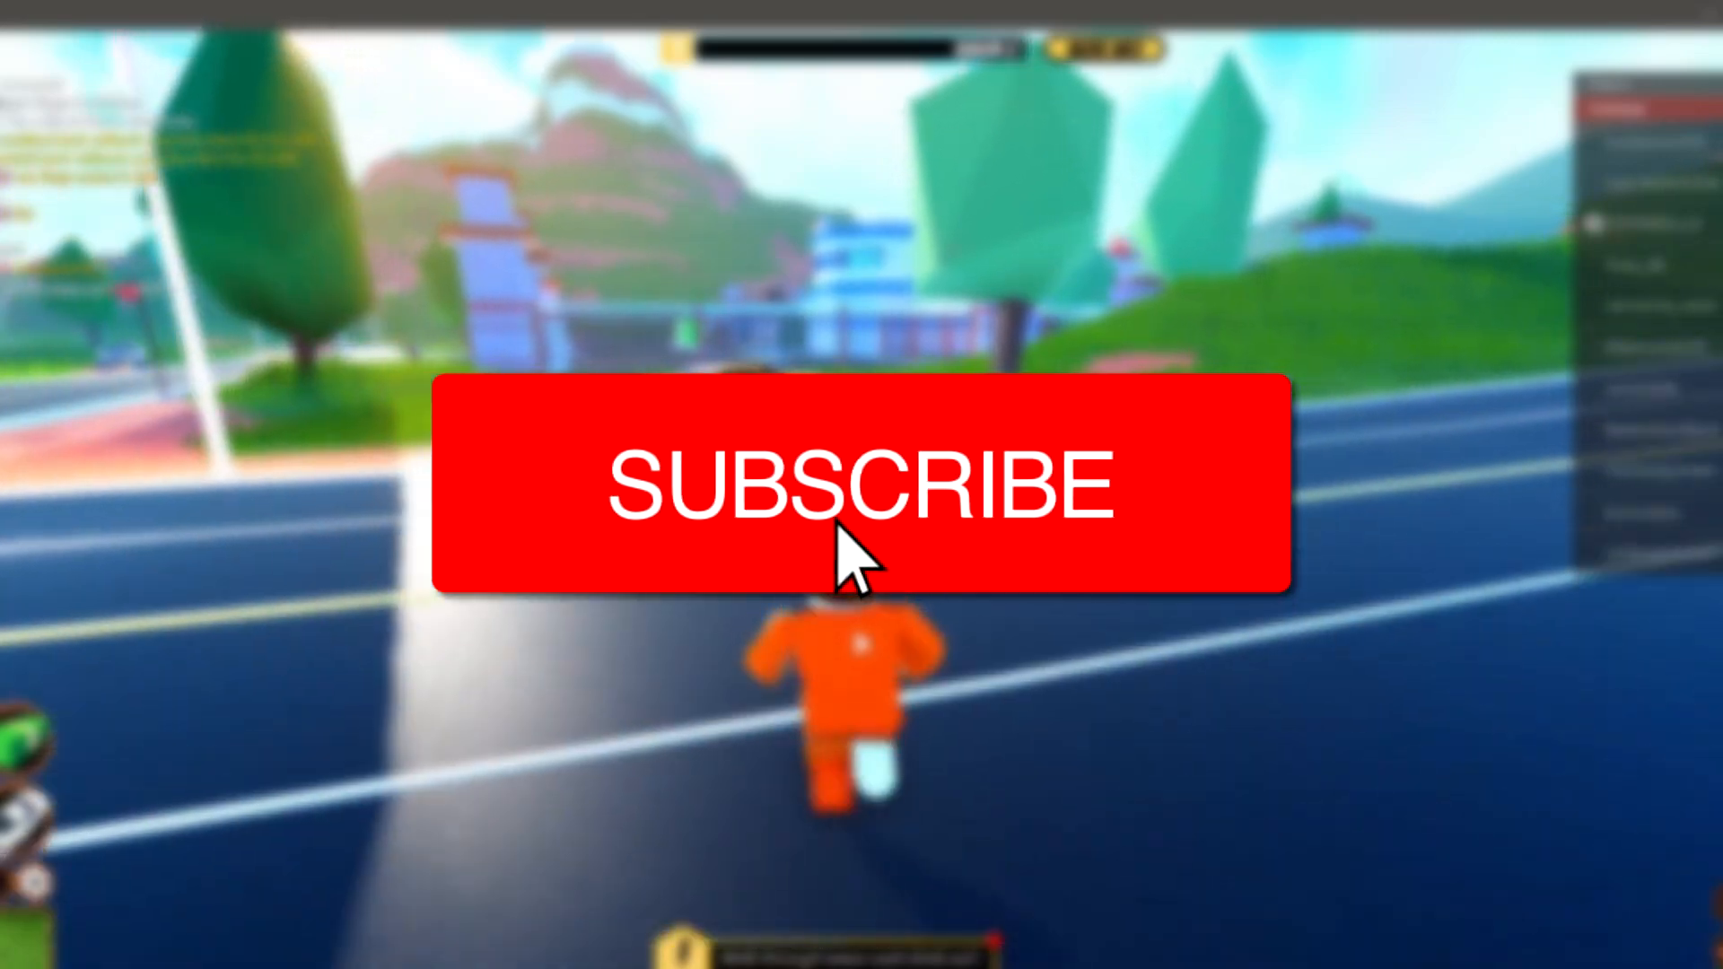
Reach the Quick Log In page from the gear menu of the signed-in Roblox account
{"action": "left_click", "coordinate": [858, 483]}
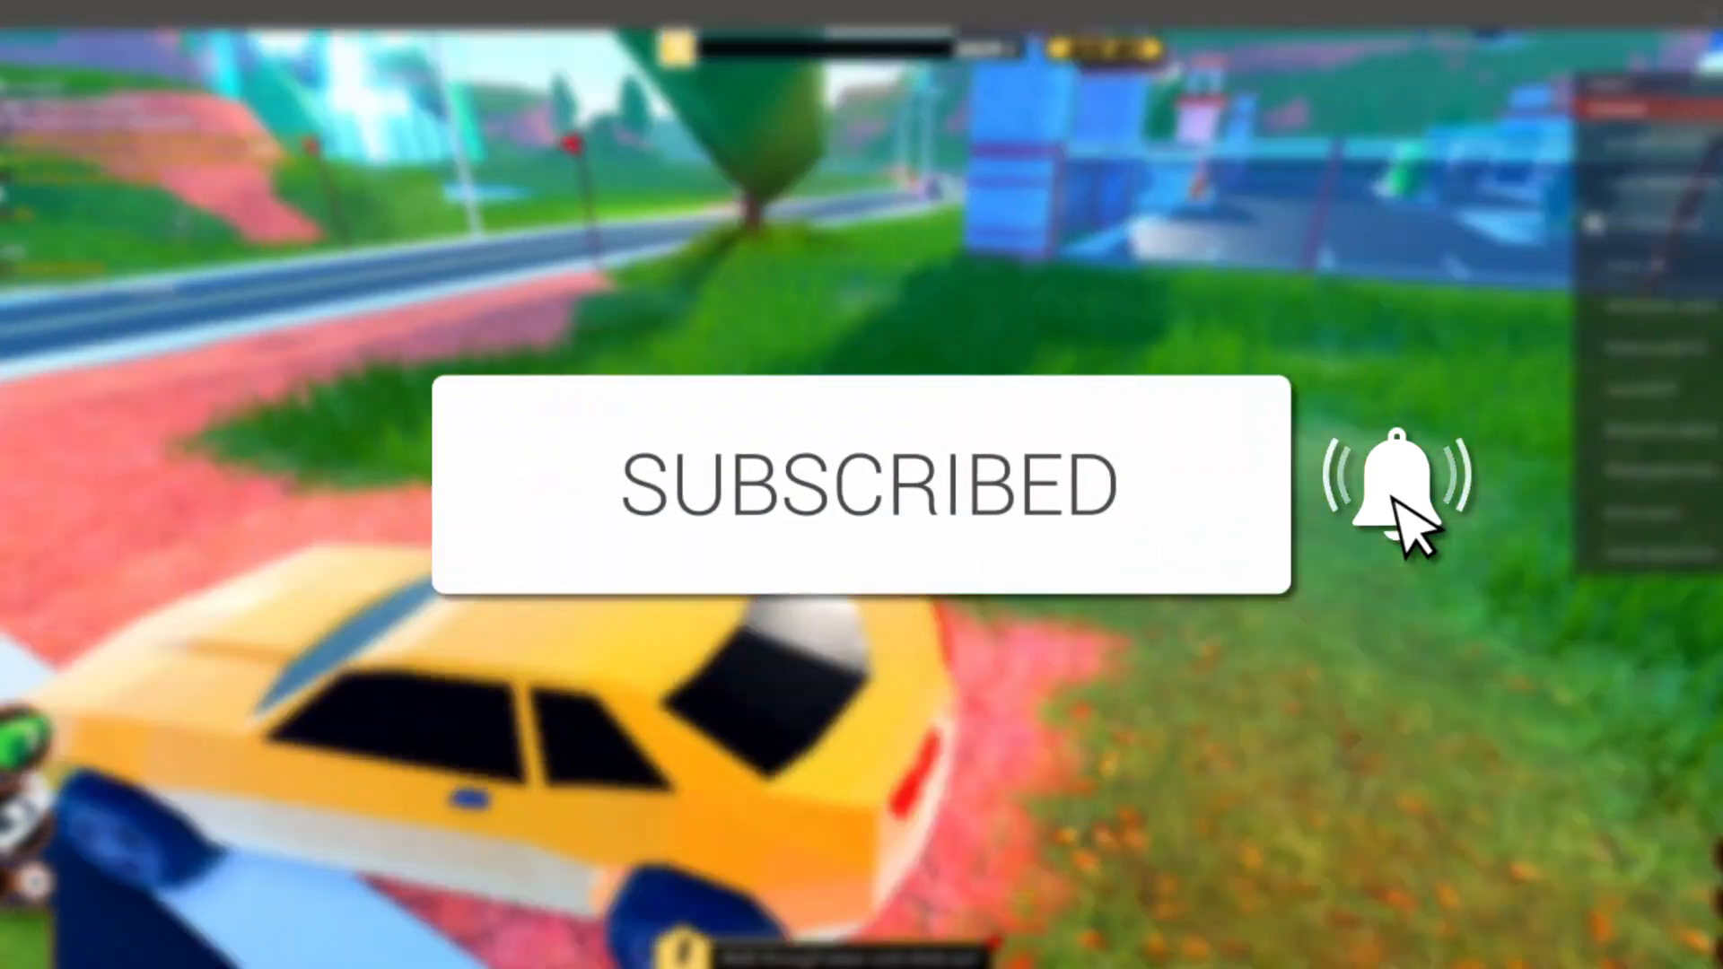
{"action": "left_click", "coordinate": [1397, 482]}
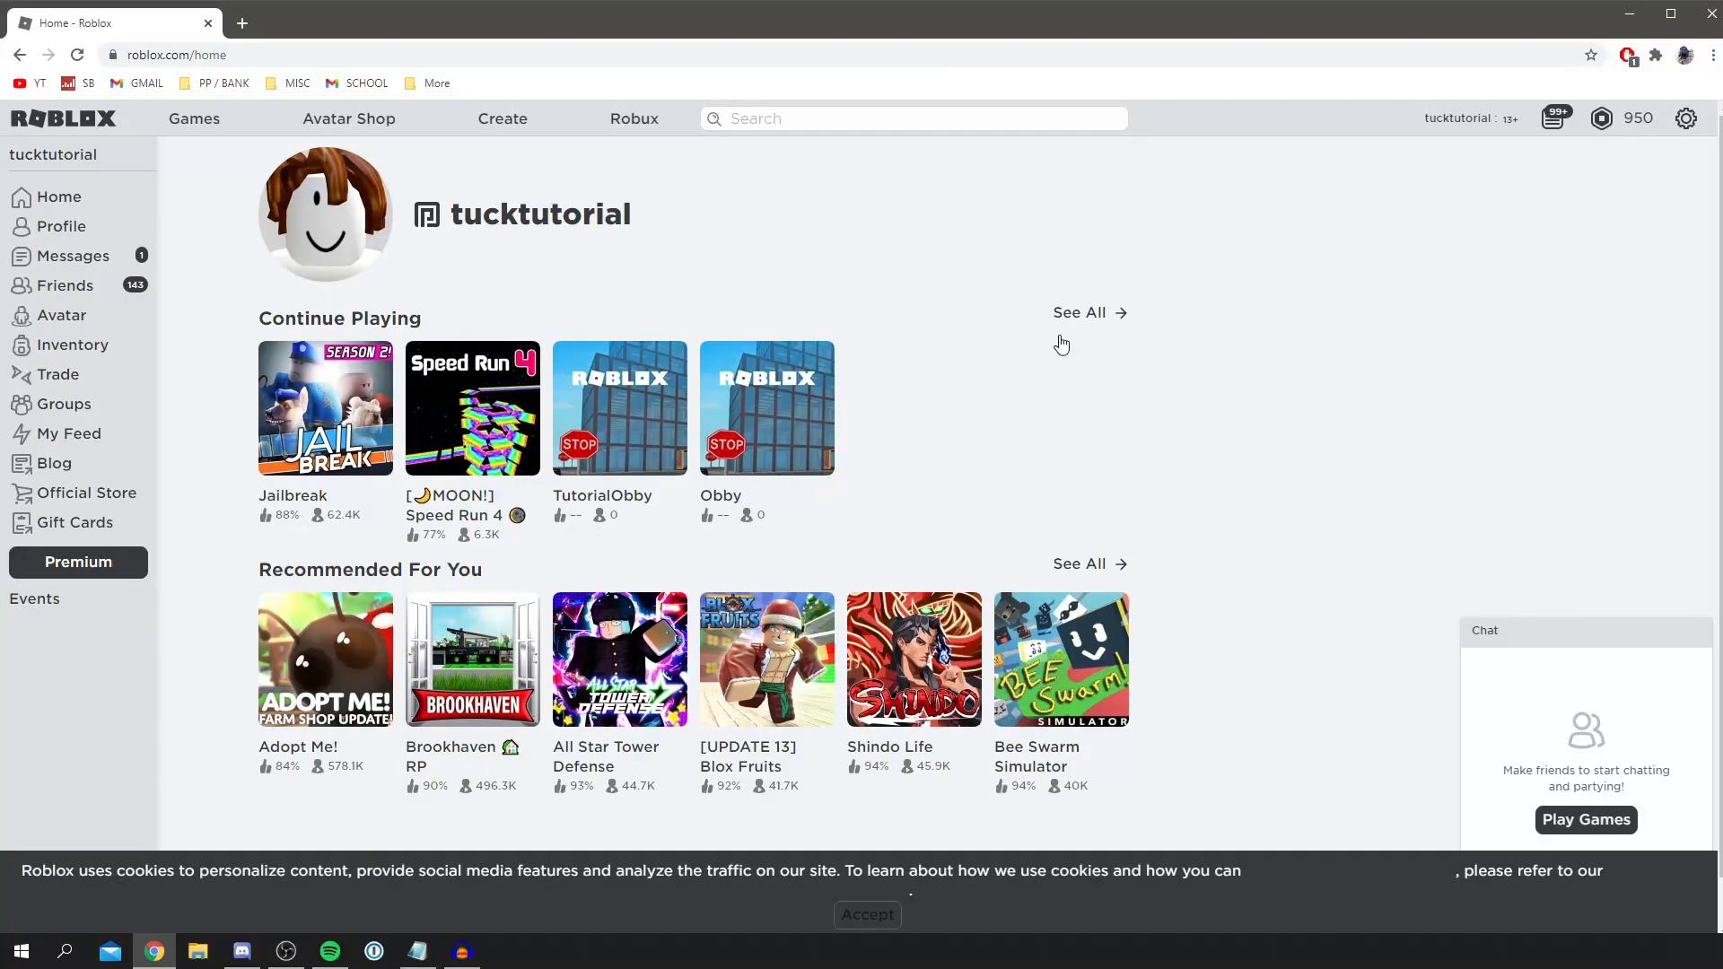
{"action": "mouse_move", "coordinate": [1103, 560]}
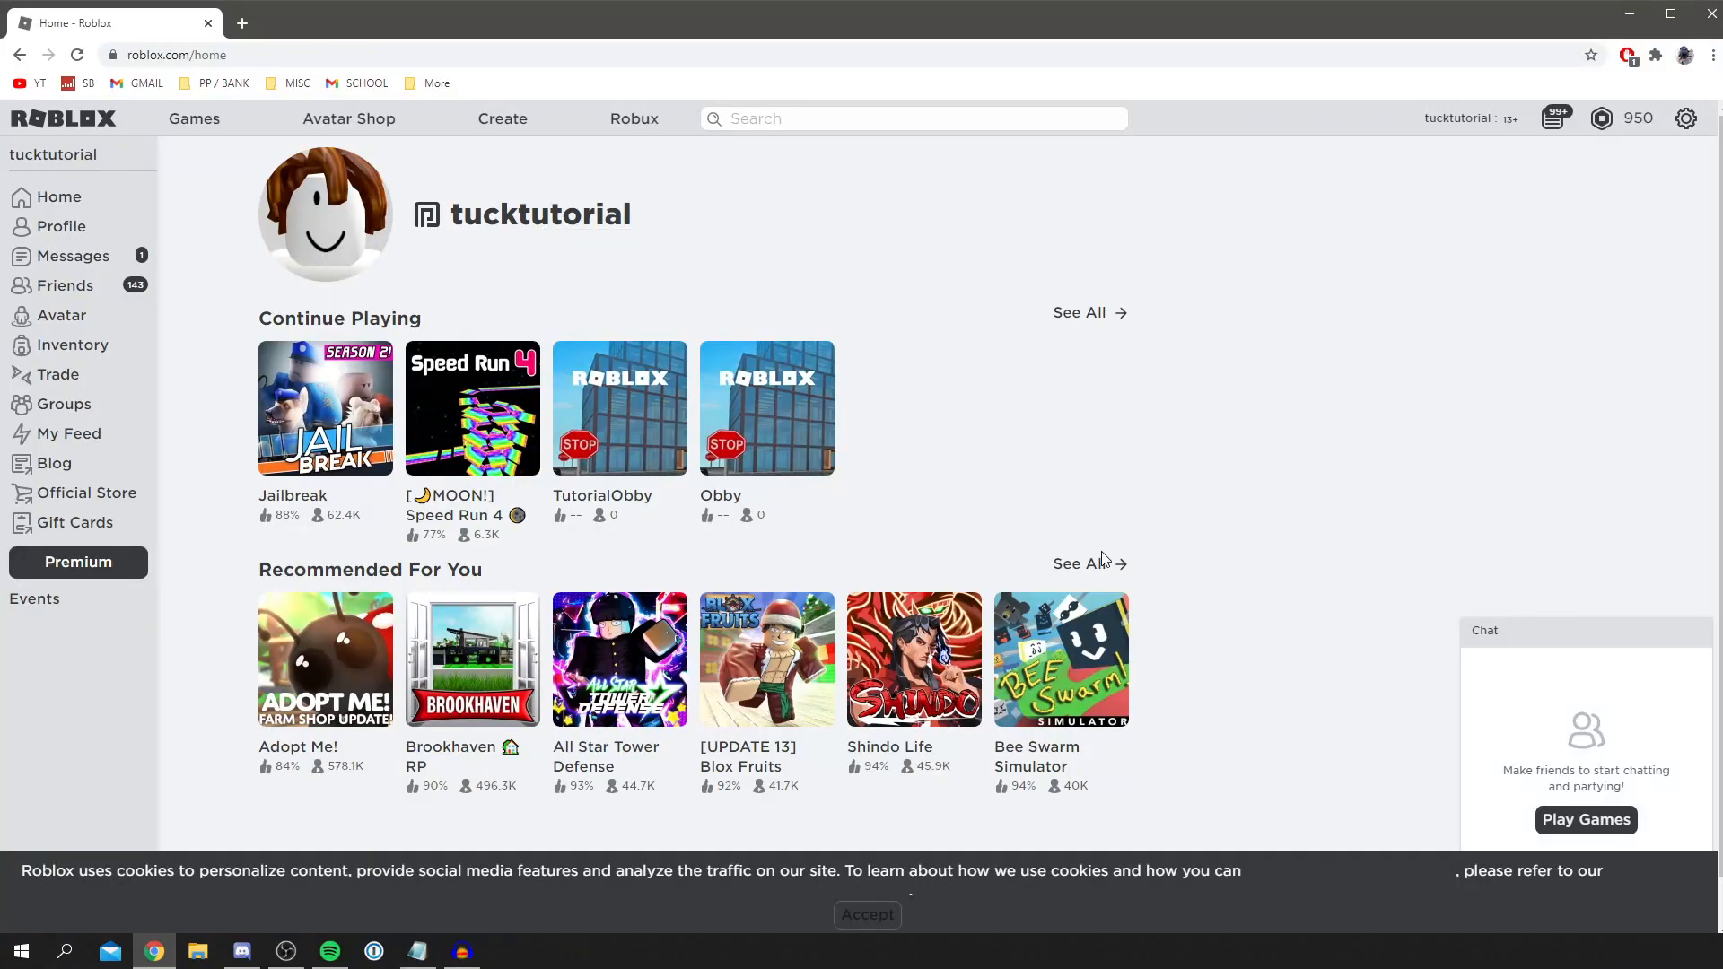
{"action": "mouse_move", "coordinate": [1045, 483]}
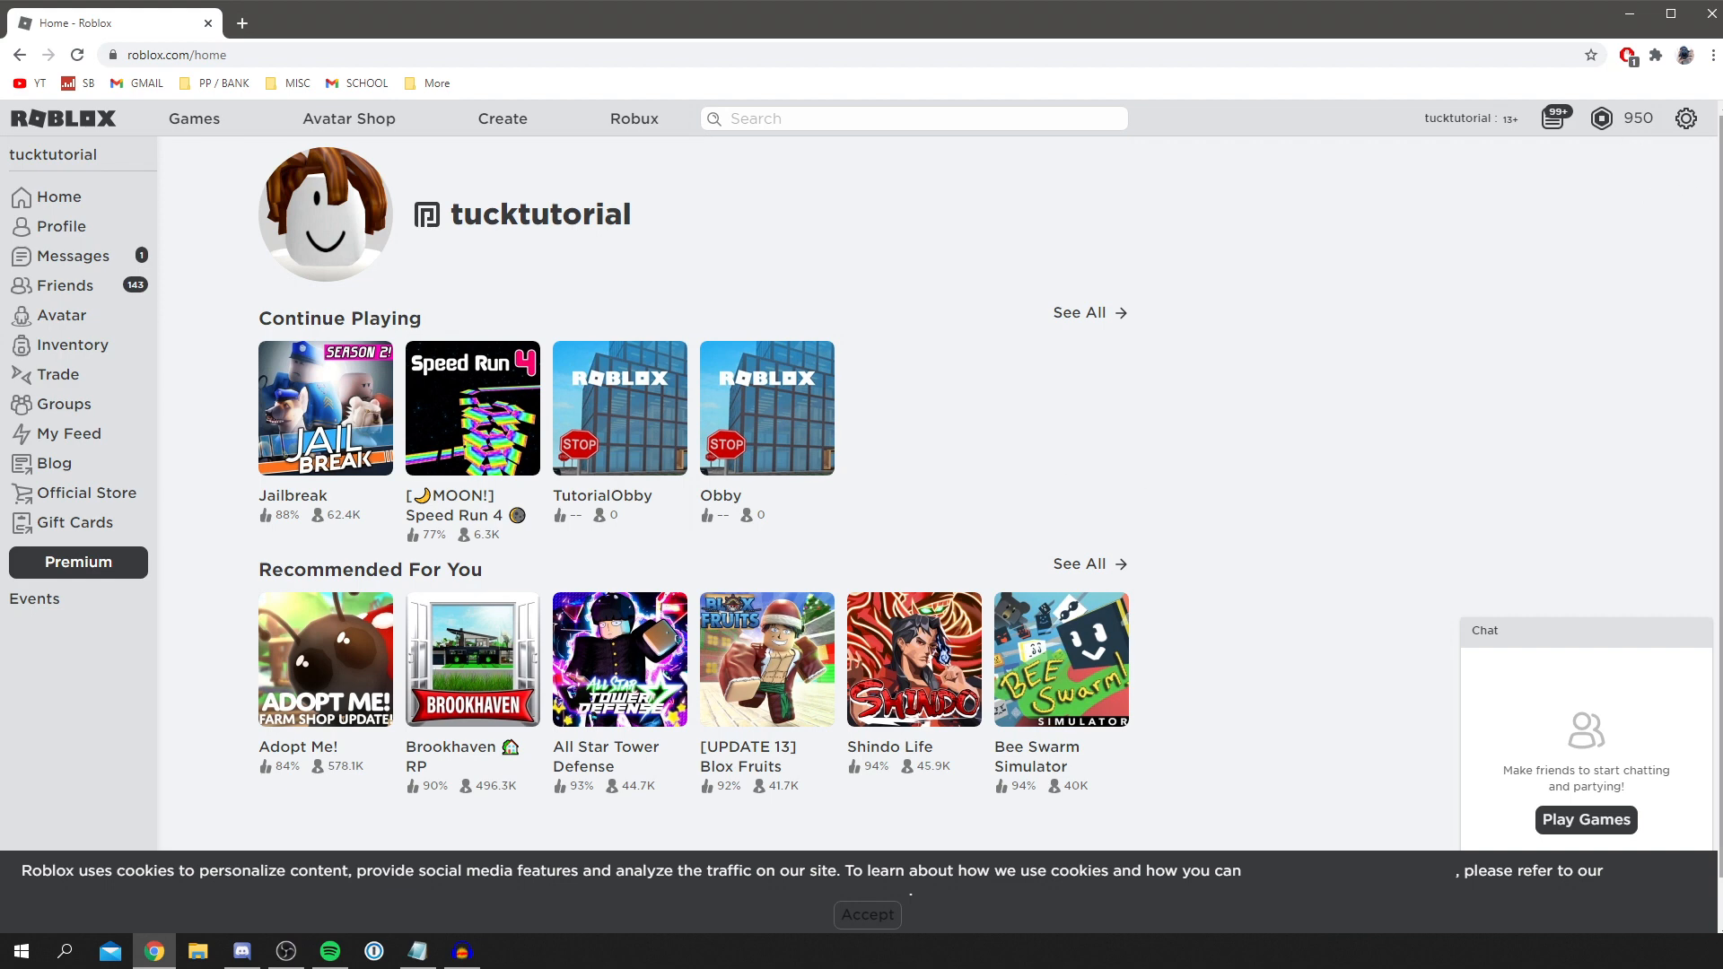
{"action": "left_click", "coordinate": [1687, 119]}
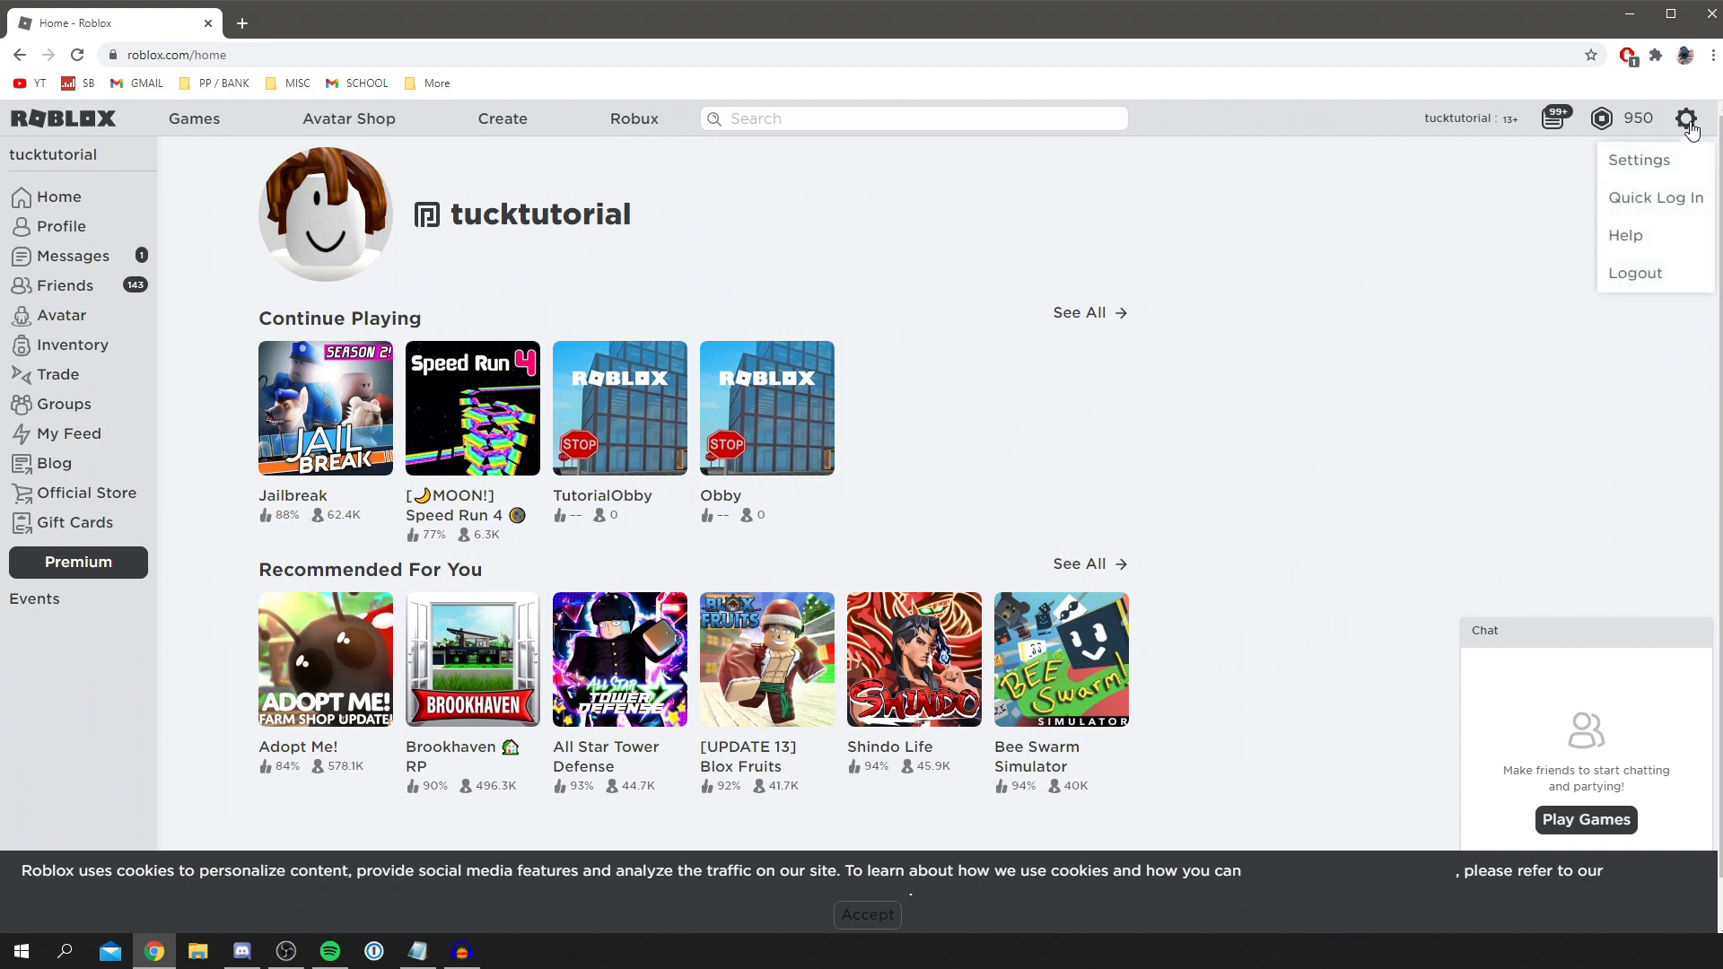
{"action": "mouse_move", "coordinate": [1639, 160]}
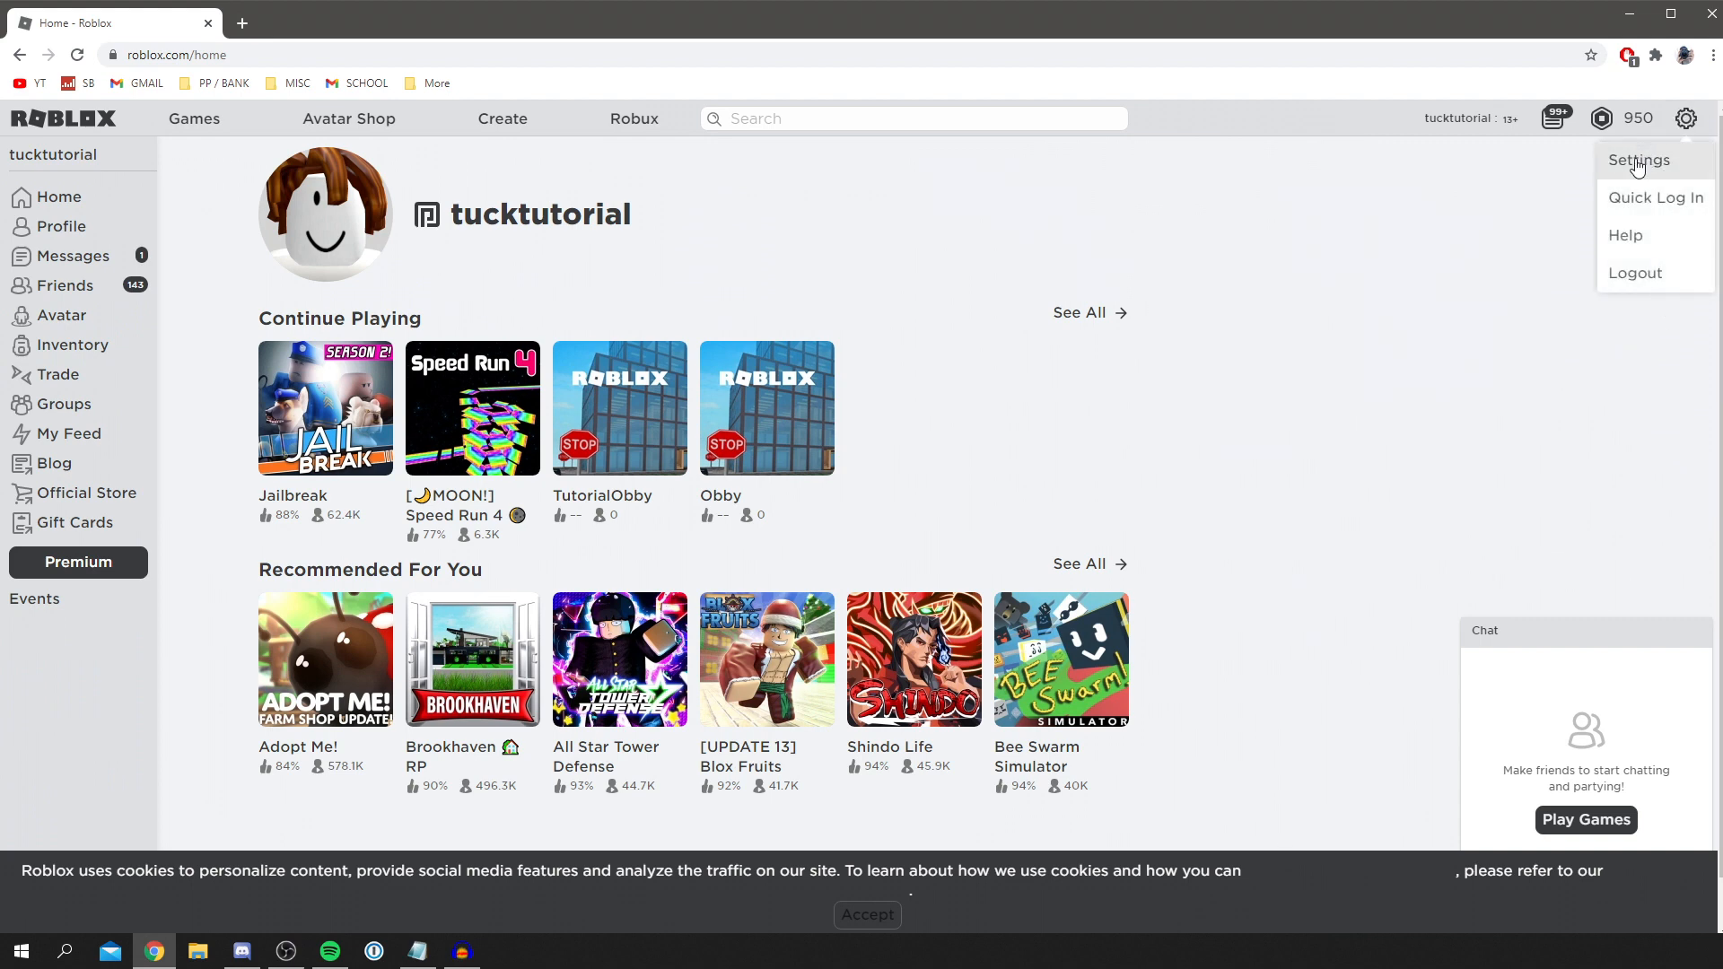
{"action": "mouse_move", "coordinate": [1653, 198]}
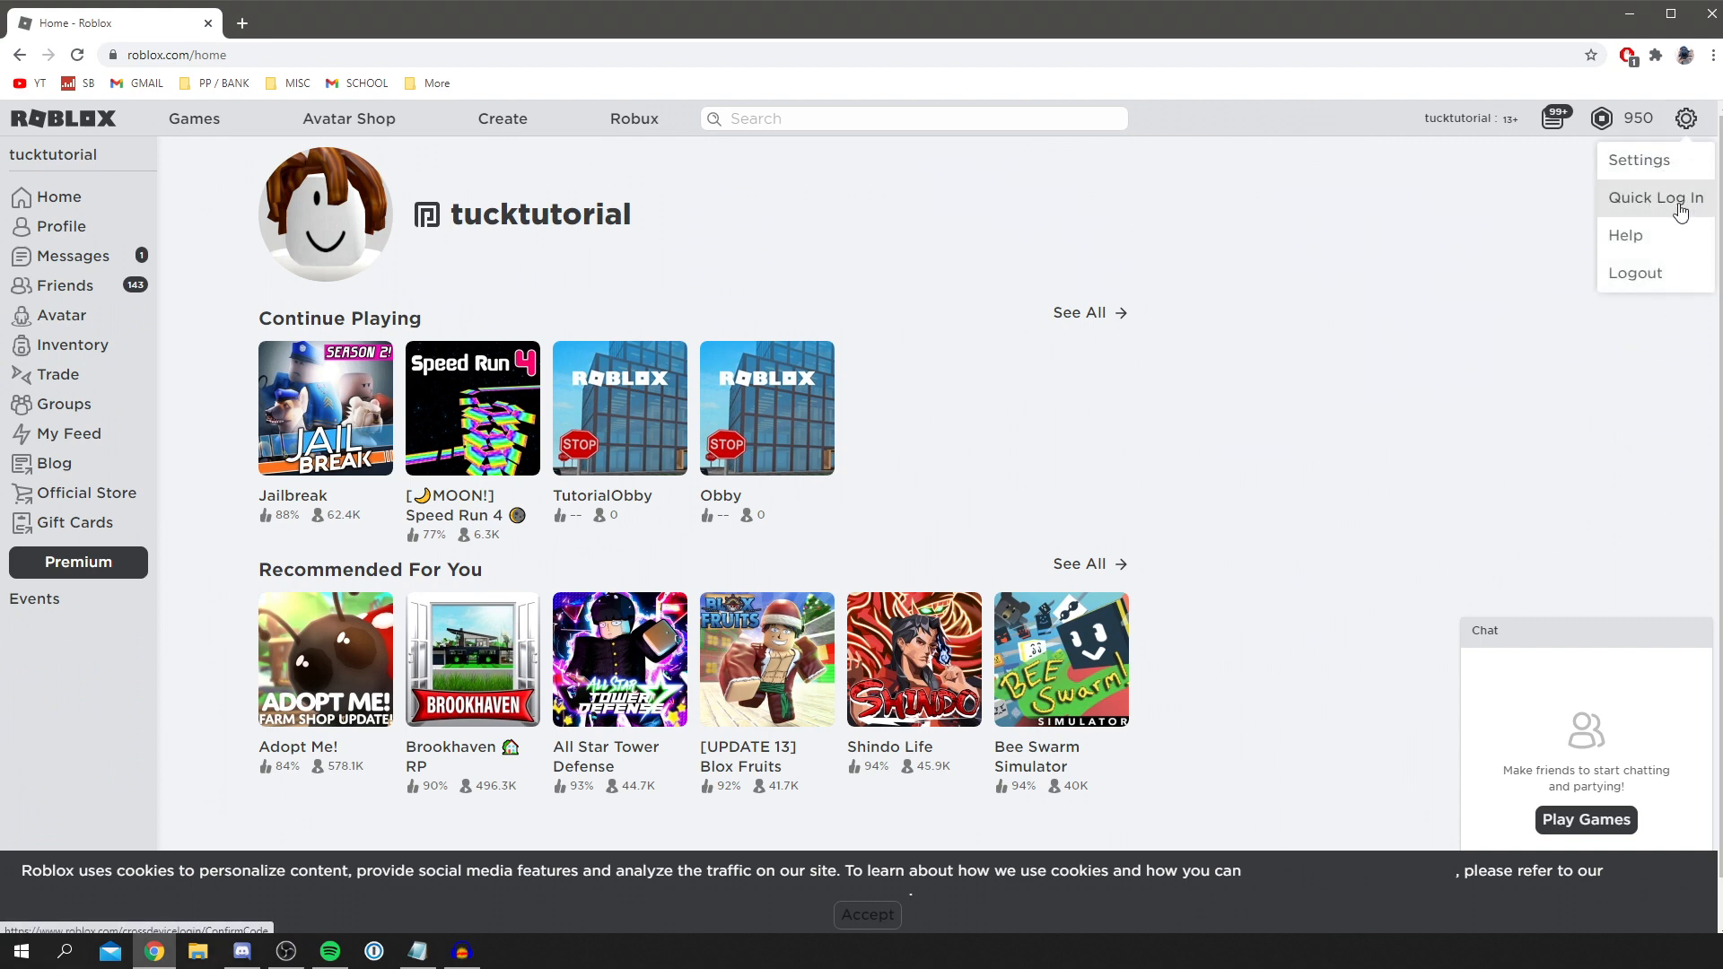
{"action": "left_click", "coordinate": [1653, 198]}
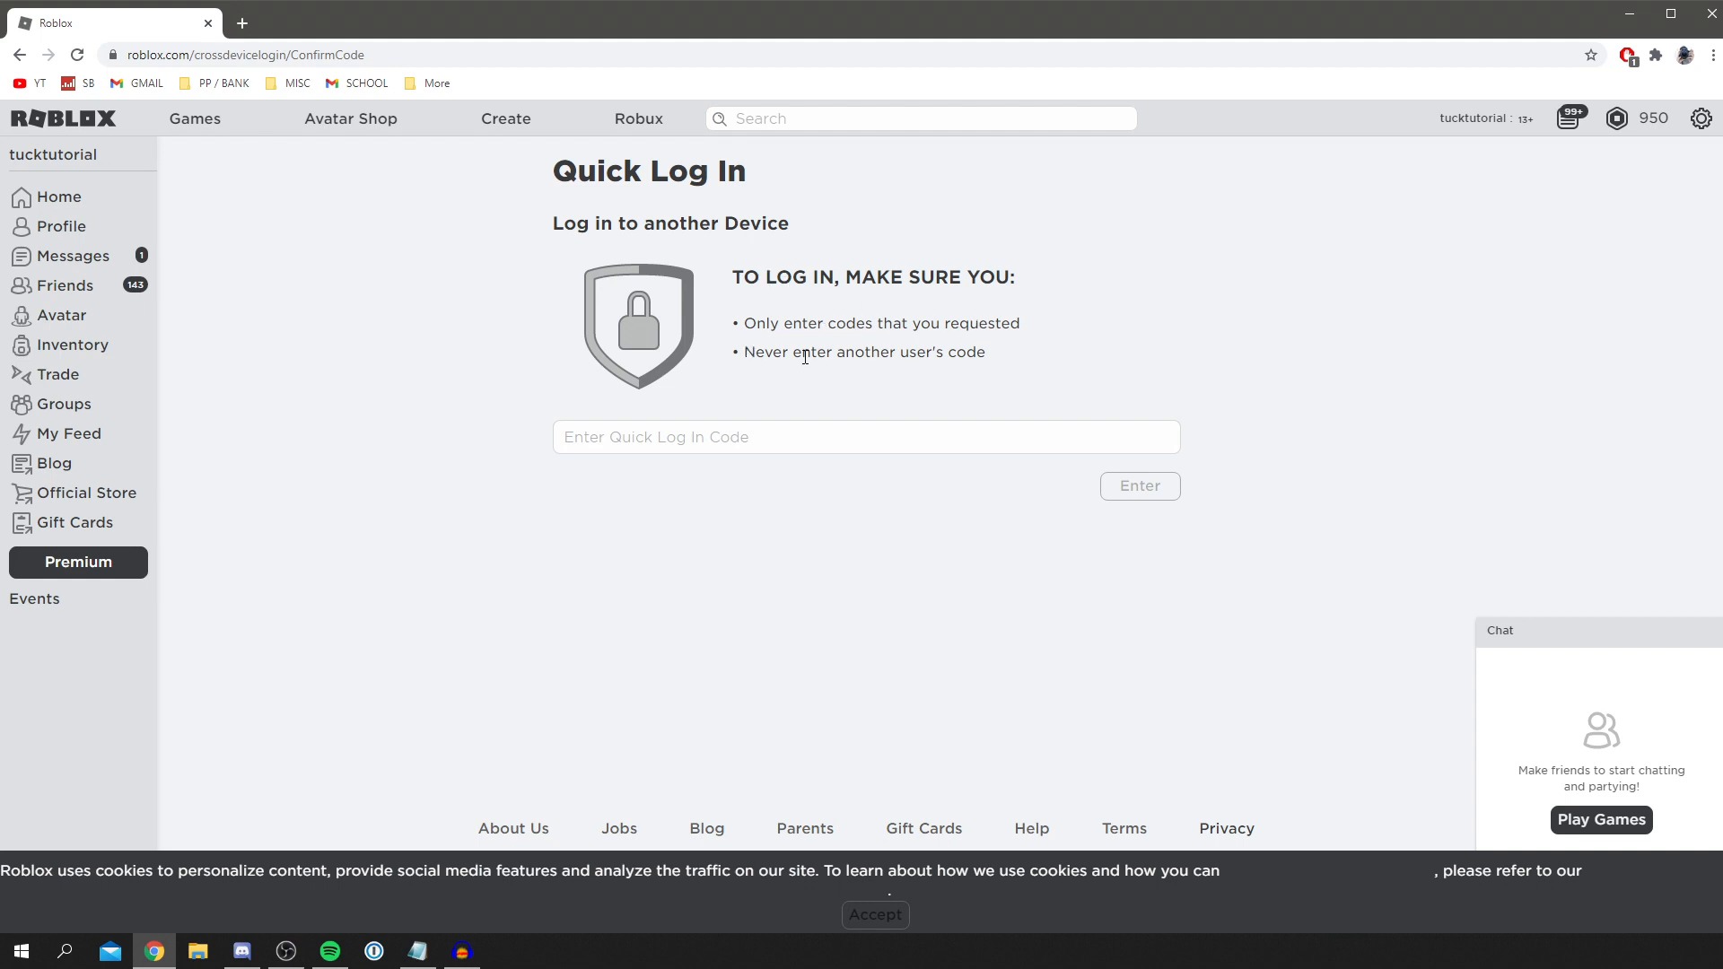
{"action": "mouse_move", "coordinate": [948, 350]}
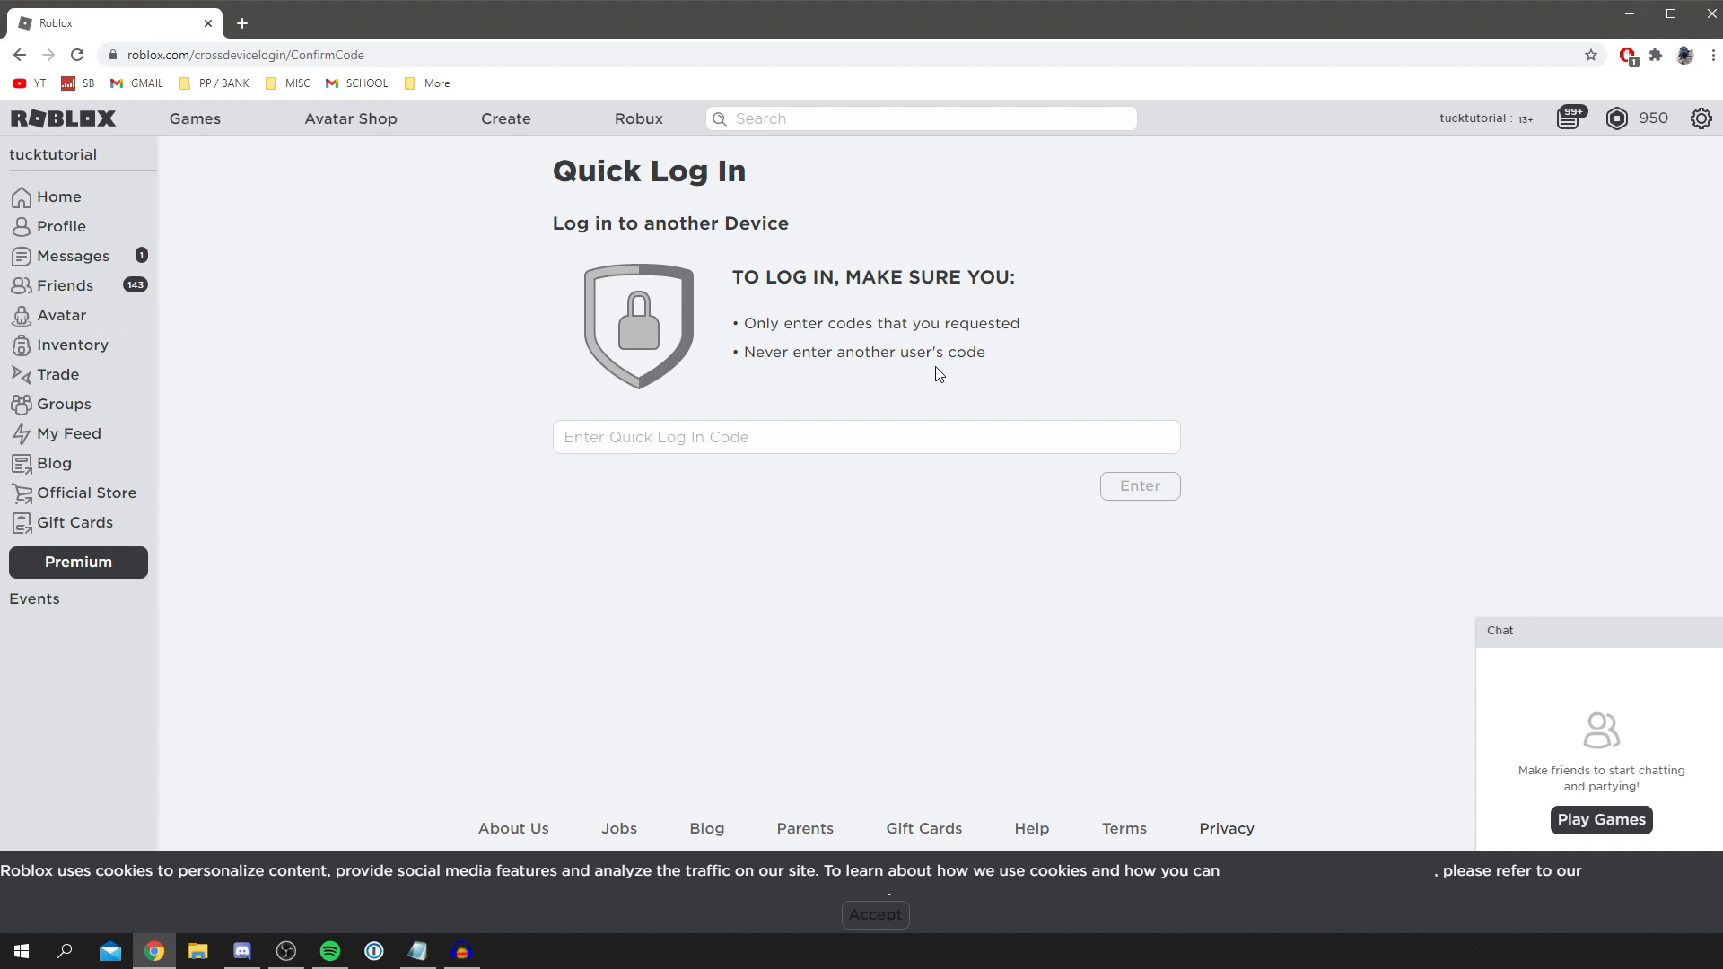
{"action": "mouse_move", "coordinate": [913, 359]}
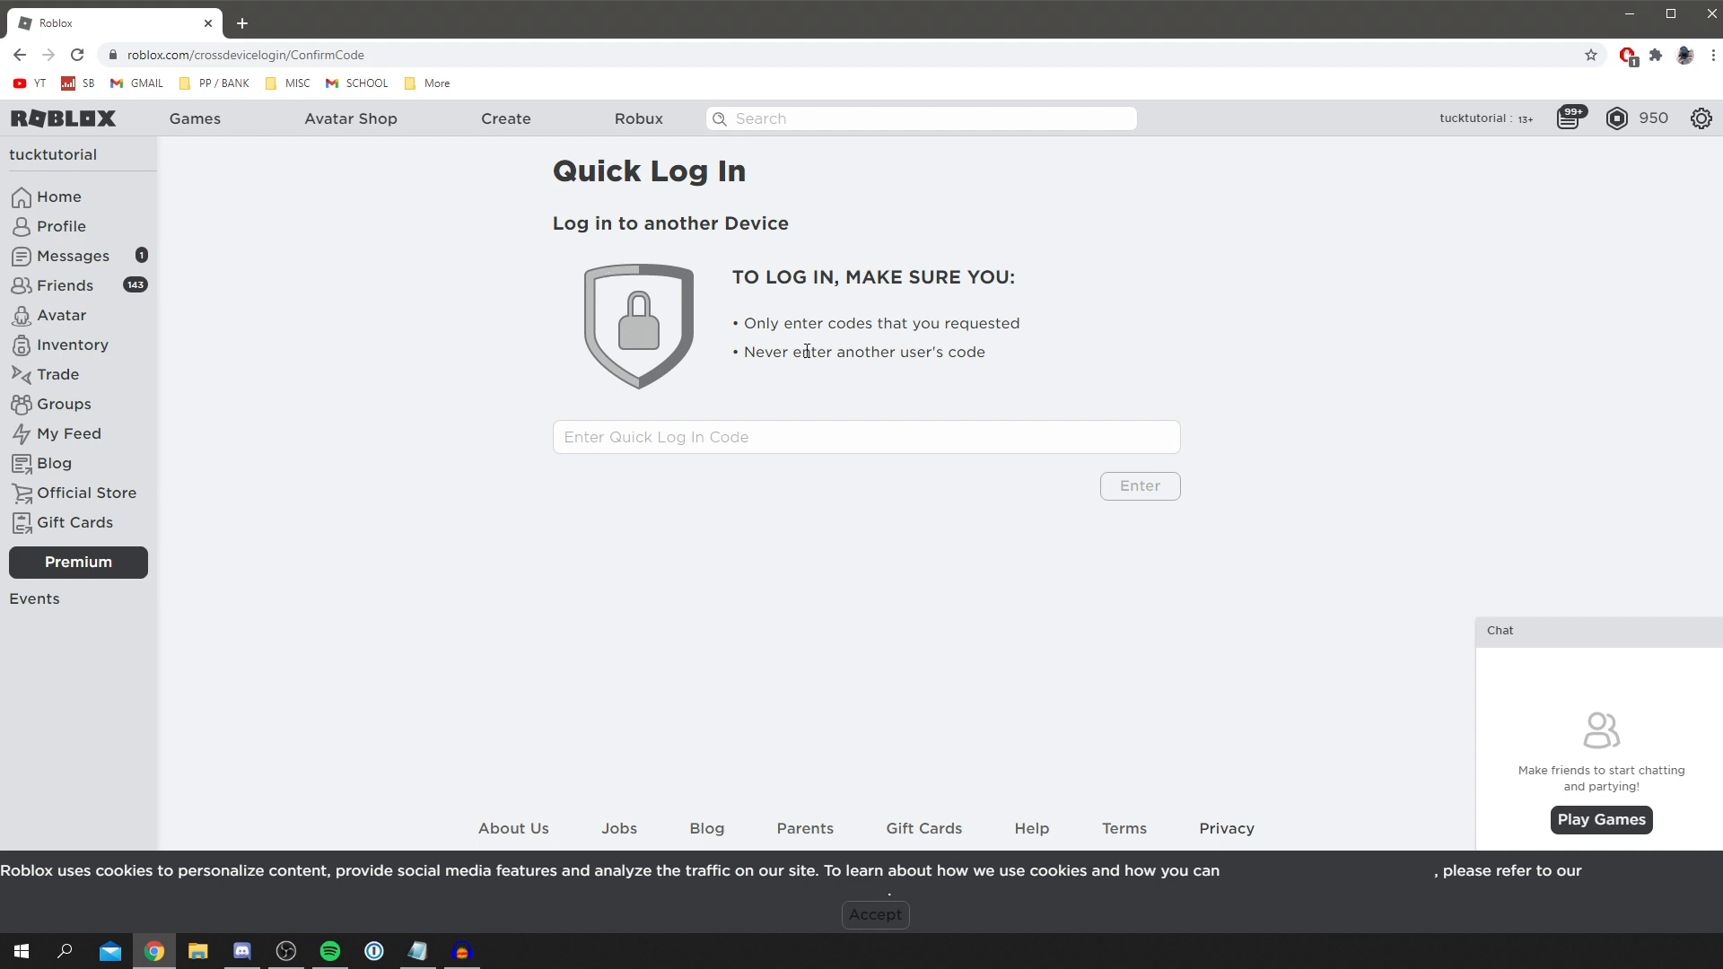
{"action": "mouse_move", "coordinate": [734, 359]}
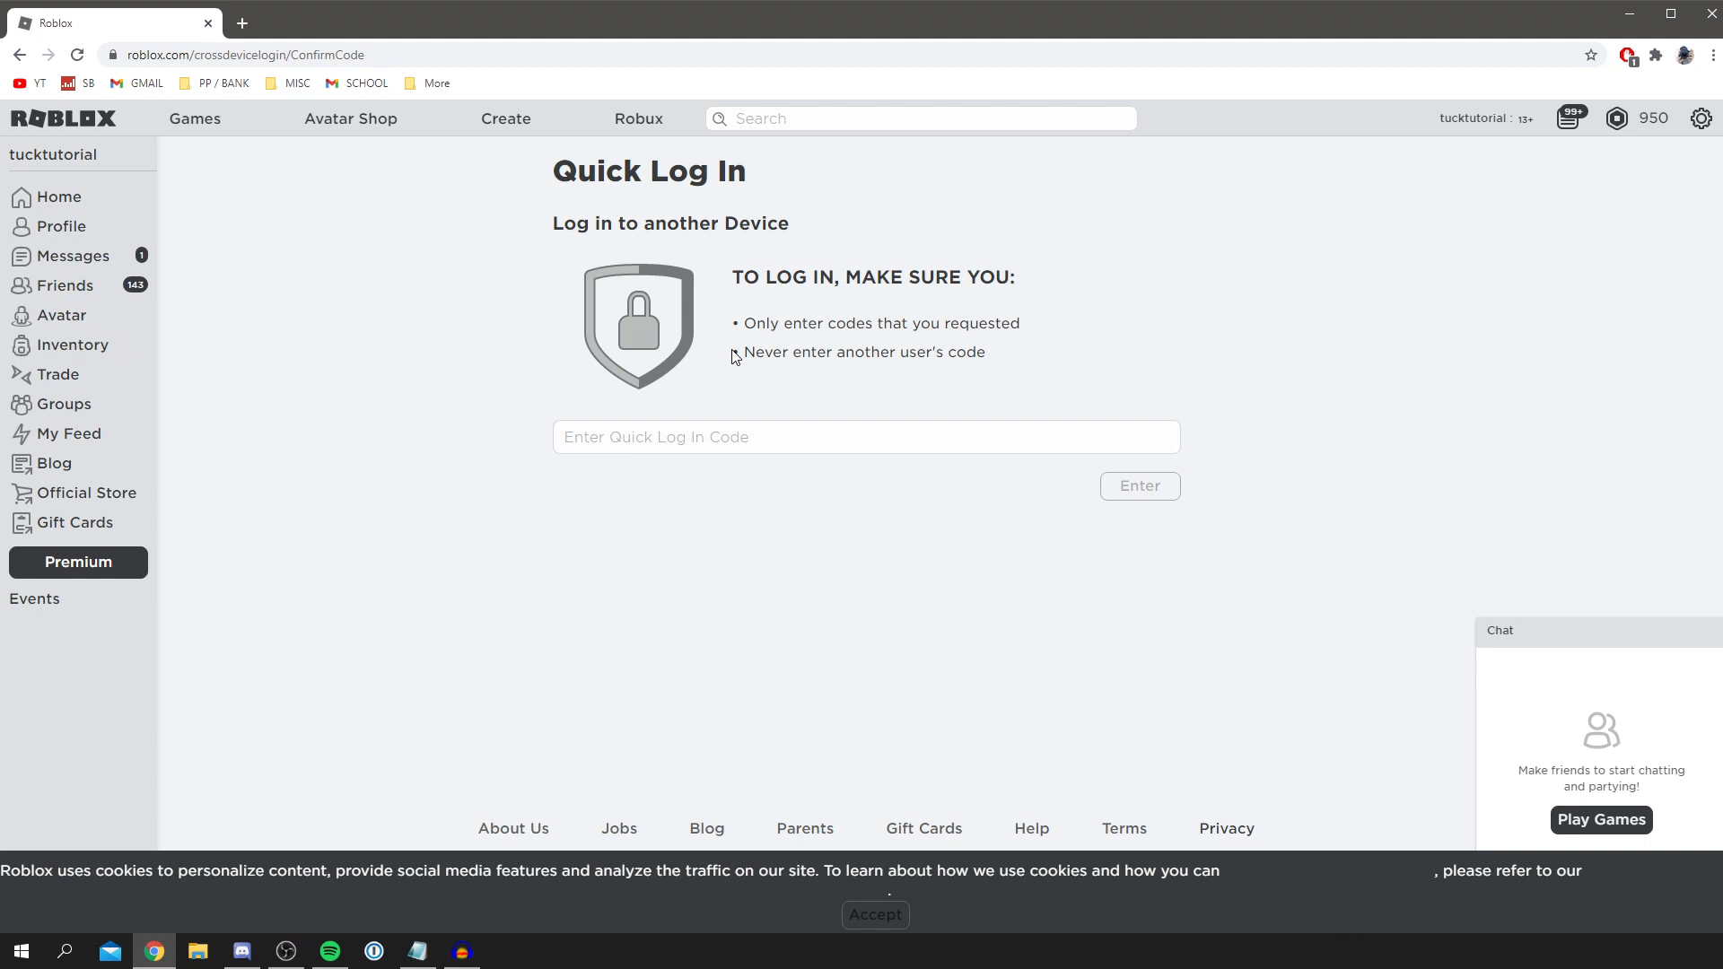
{"action": "mouse_move", "coordinate": [461, 608]}
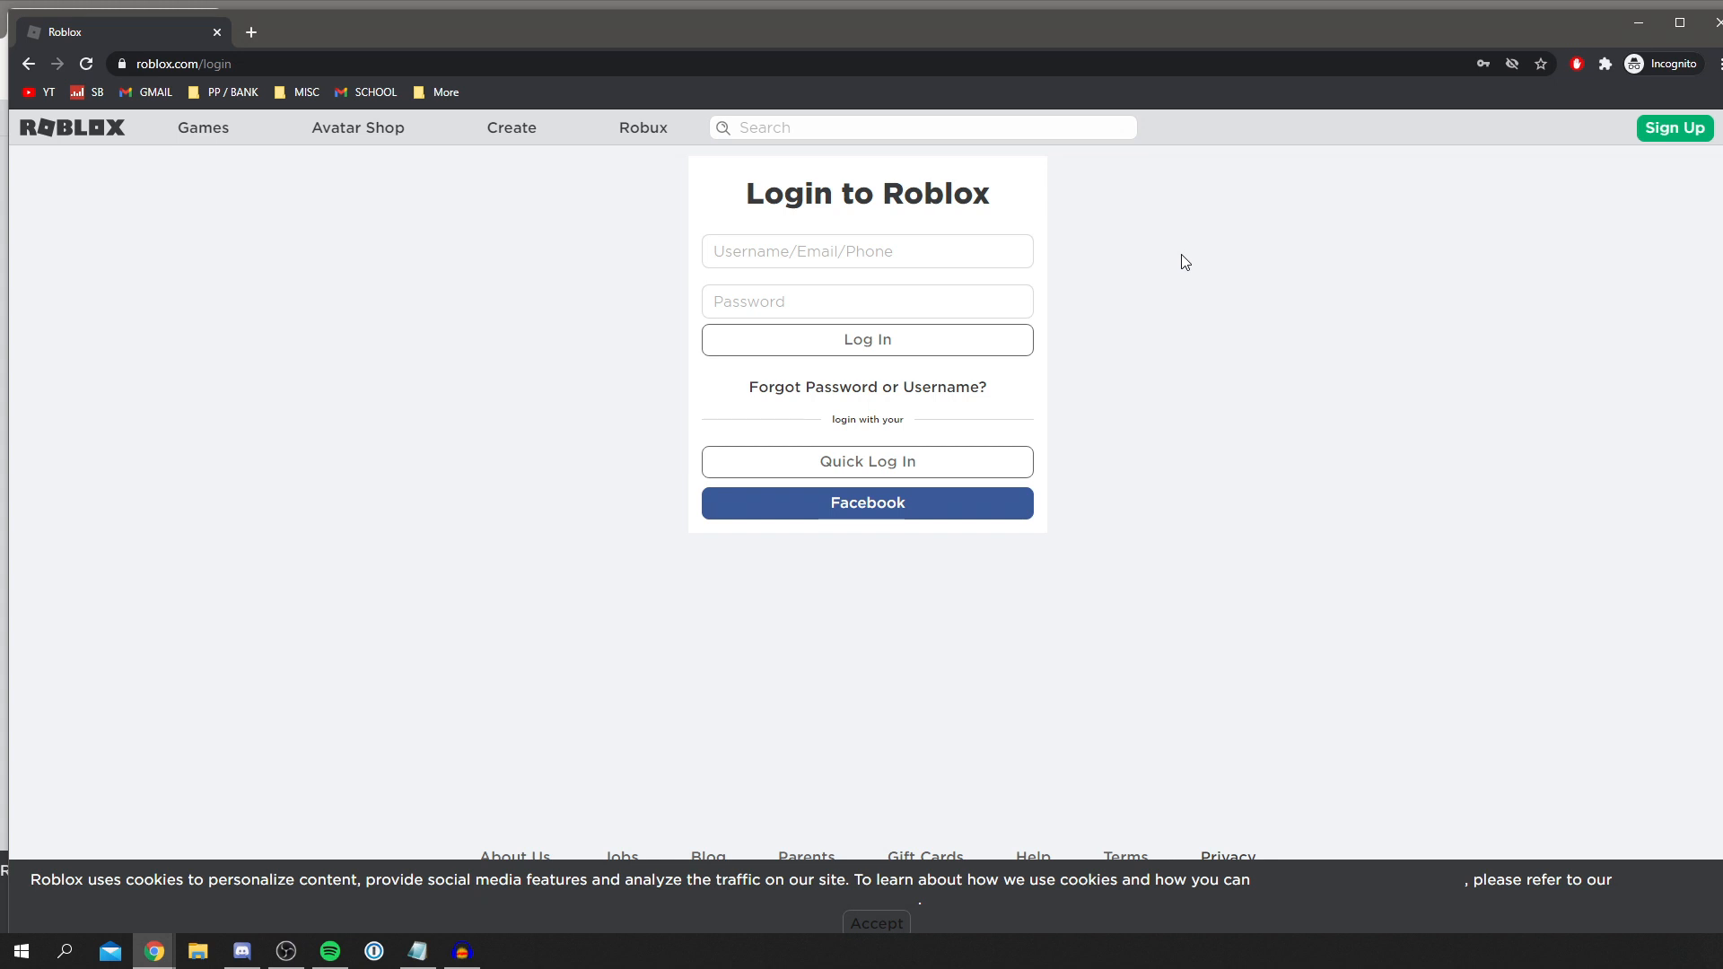
{"action": "mouse_move", "coordinate": [867, 462]}
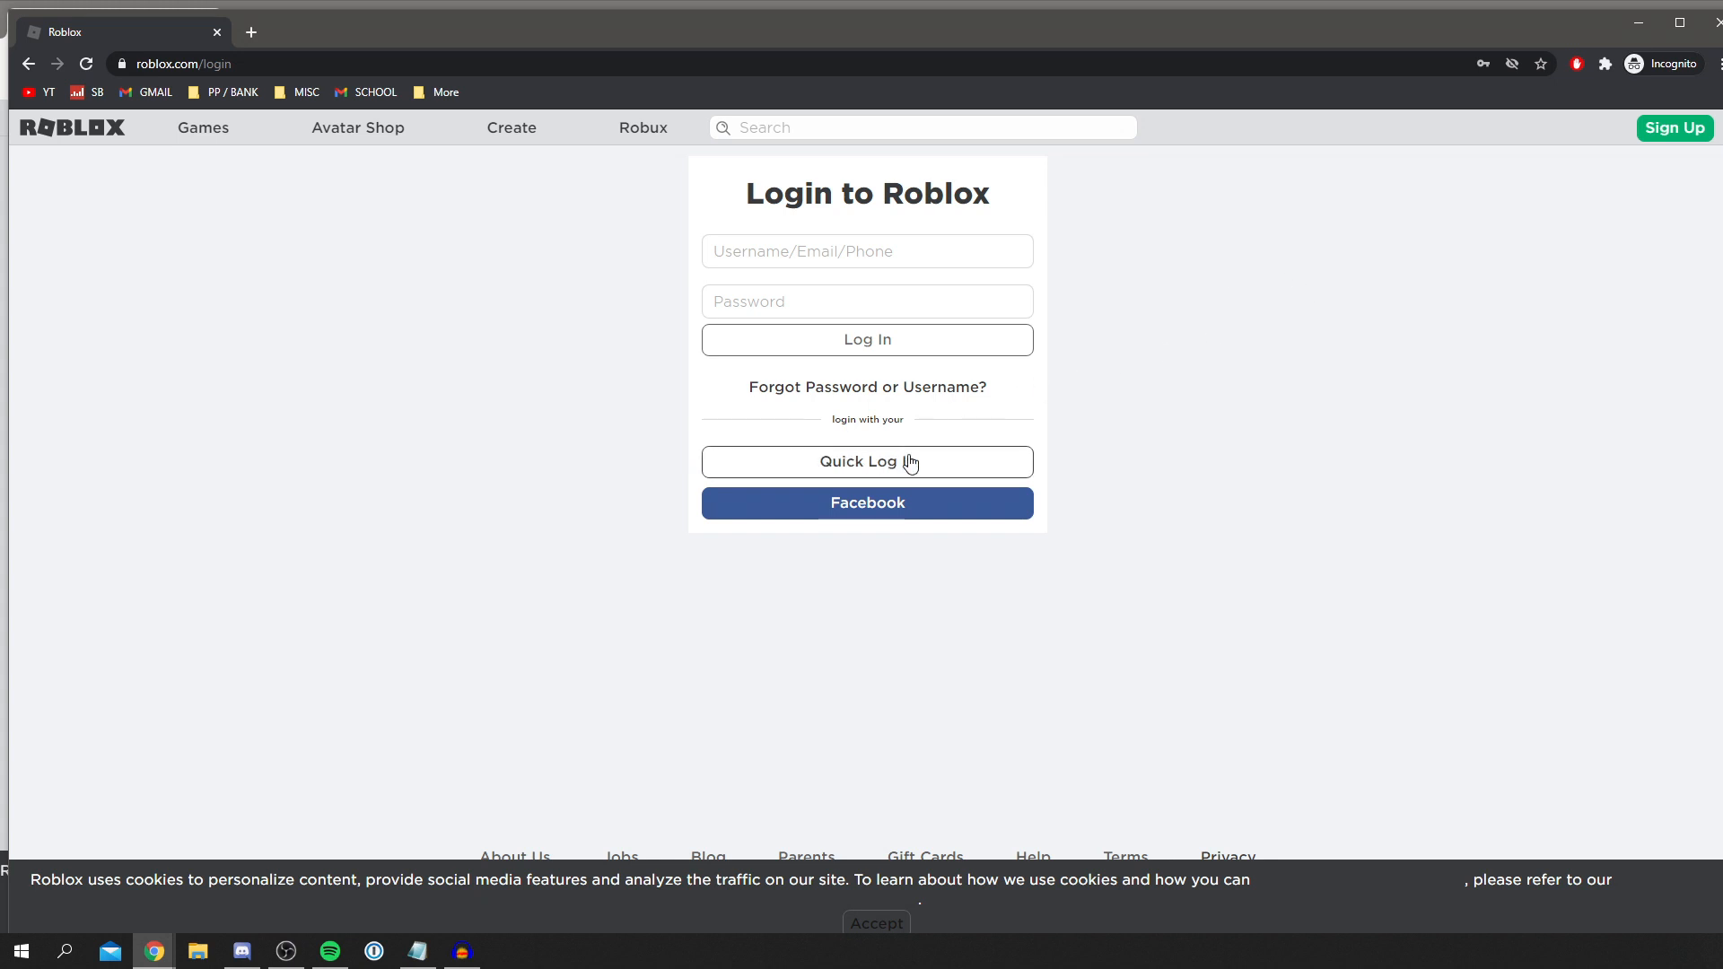
{"action": "mouse_move", "coordinate": [930, 433]}
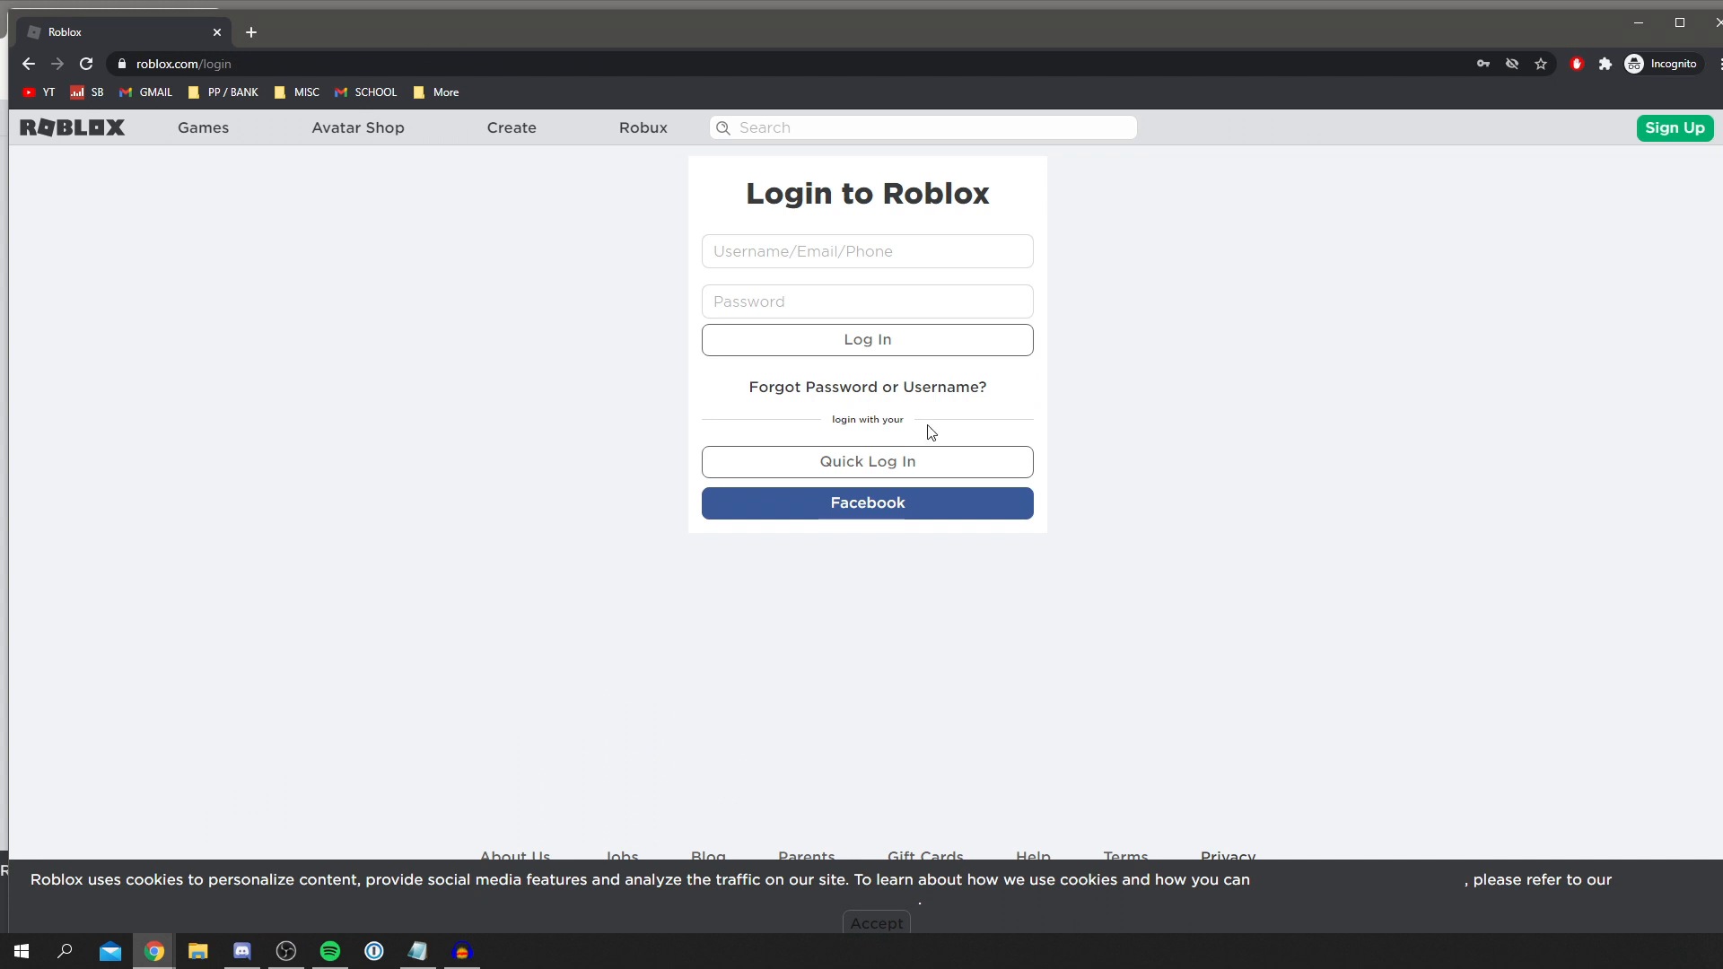
Request a Quick Log In code from the incognito window's signed-out login page
{"action": "left_click", "coordinate": [867, 461]}
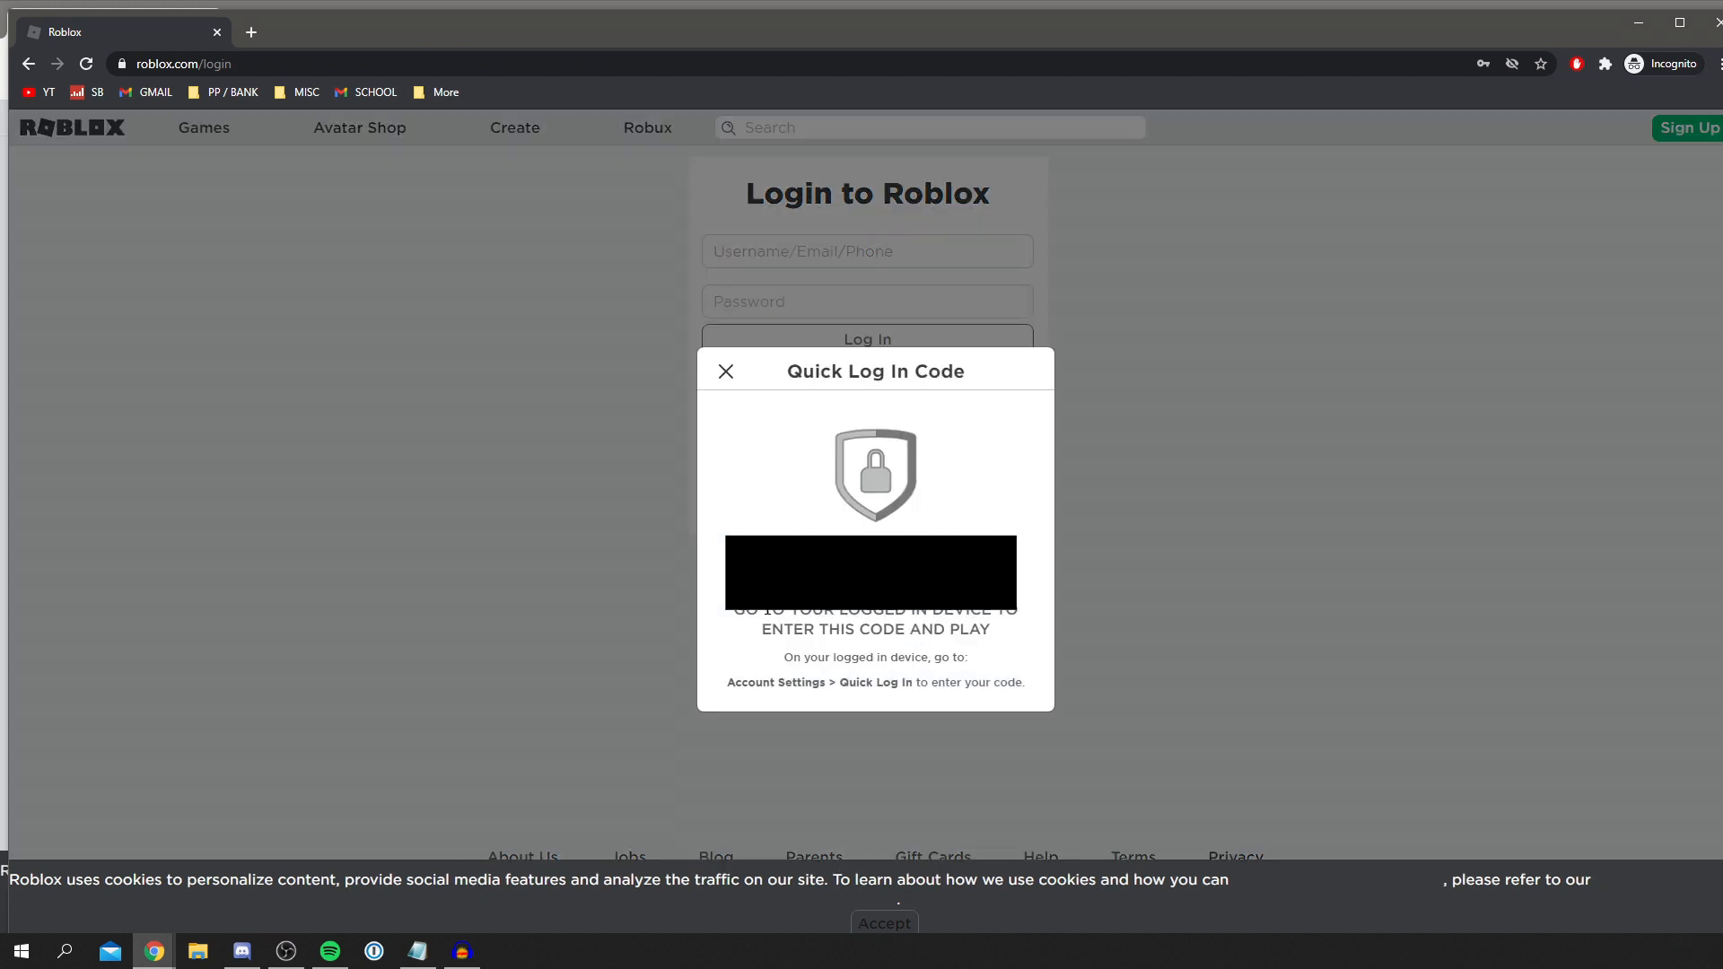
{"action": "mouse_move", "coordinate": [874, 628]}
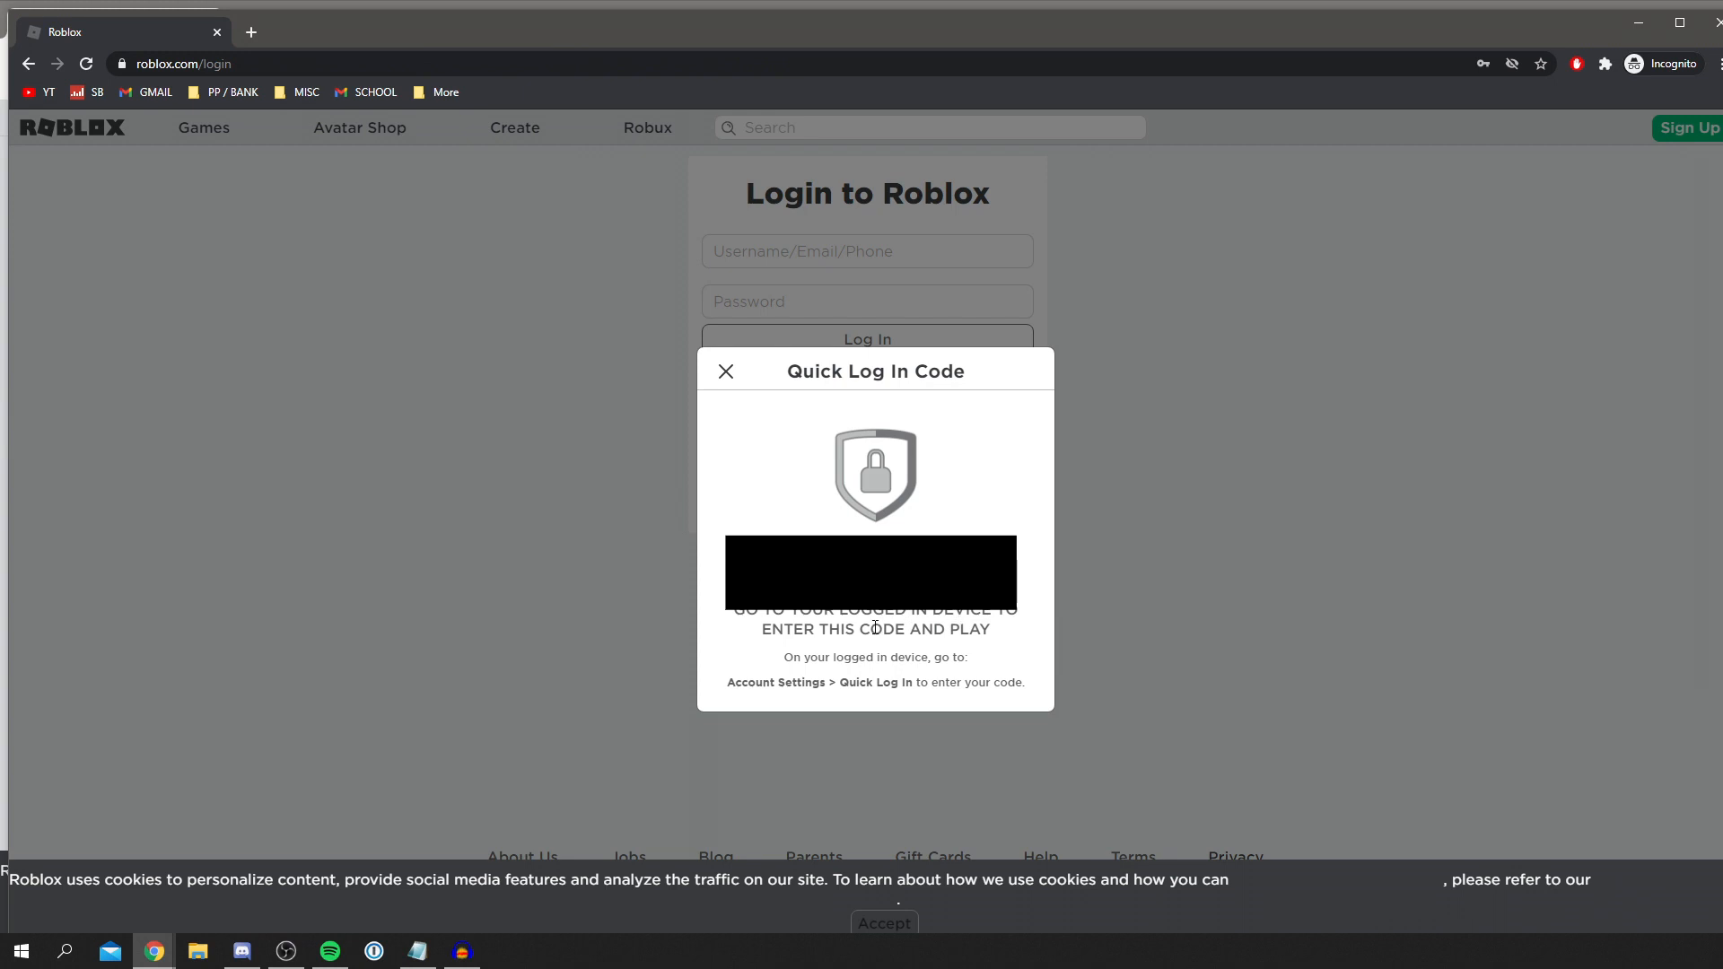
{"action": "mouse_move", "coordinate": [1028, 447]}
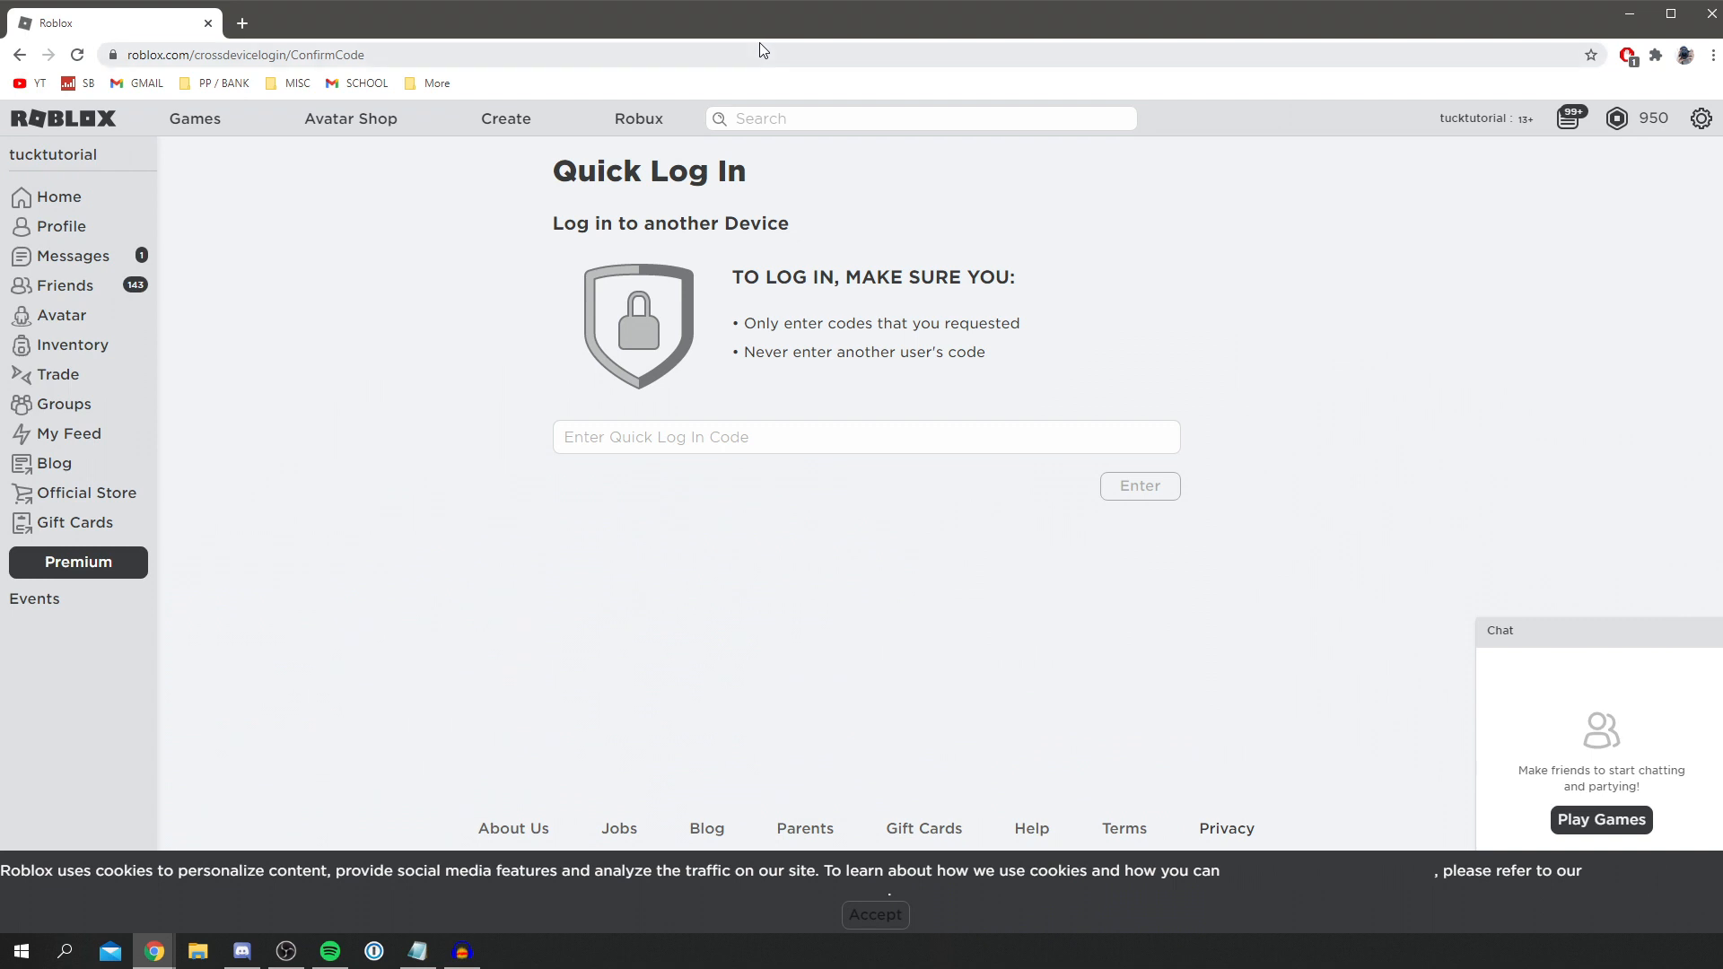
{"action": "mouse_move", "coordinate": [881, 403]}
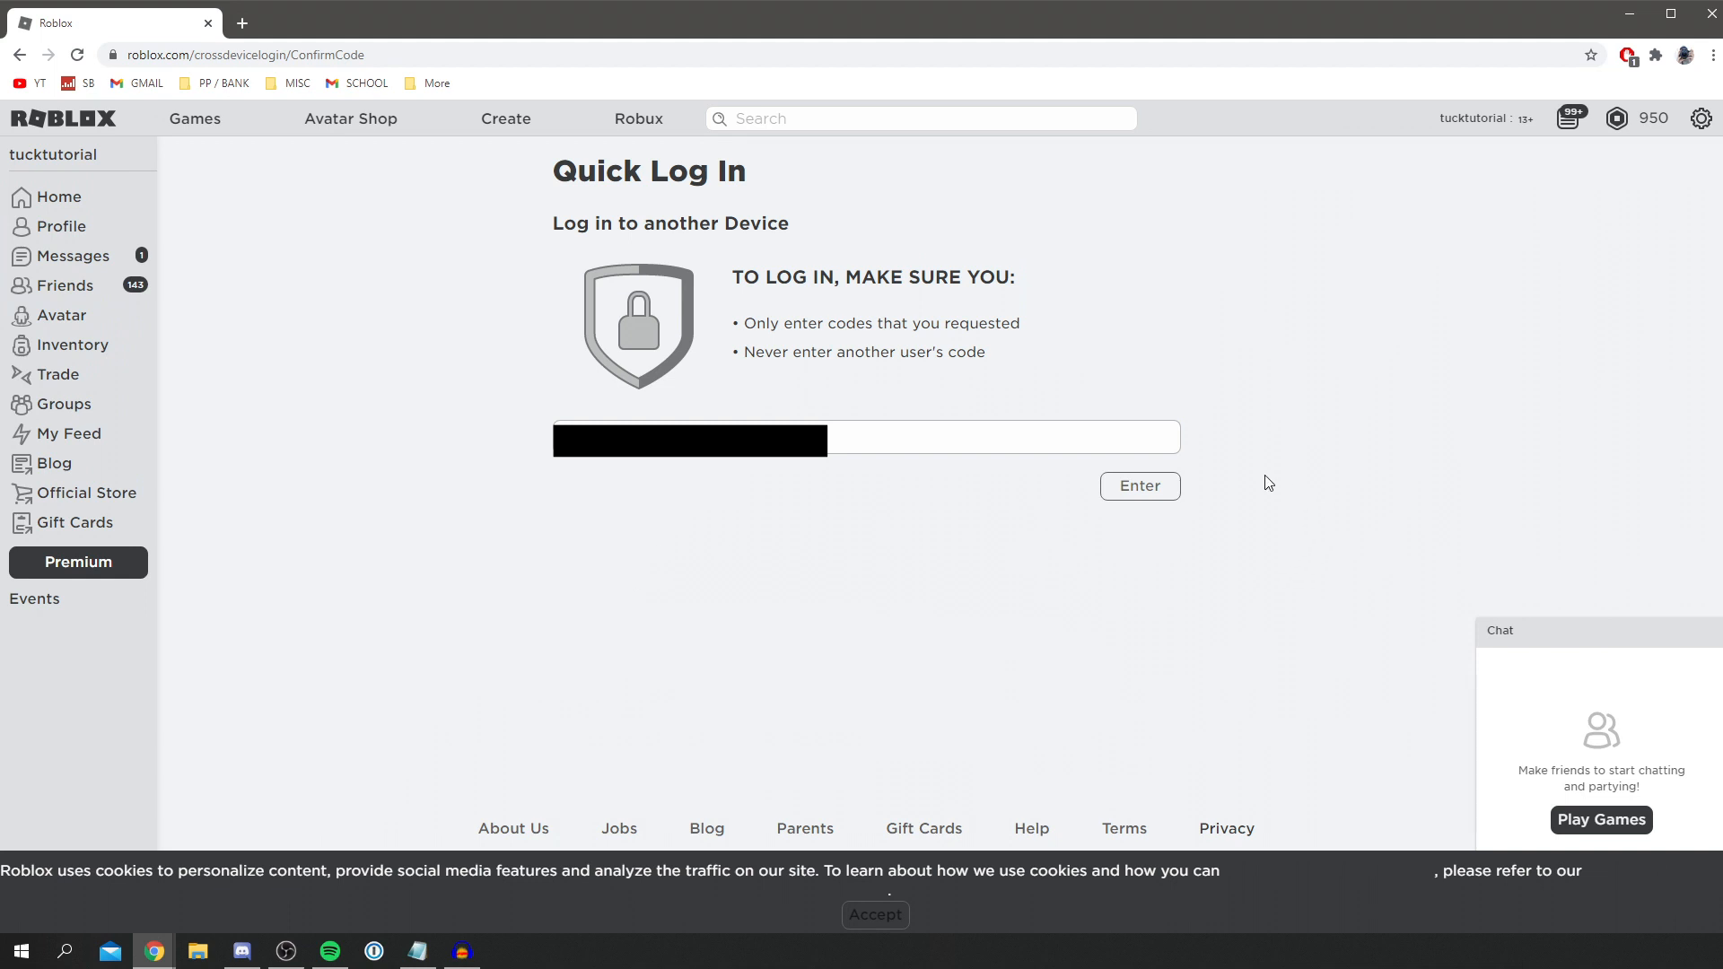
Submit the pasted Quick Log In code on the signed-in account, reaching the new-computer warning
{"action": "left_click", "coordinate": [1138, 487]}
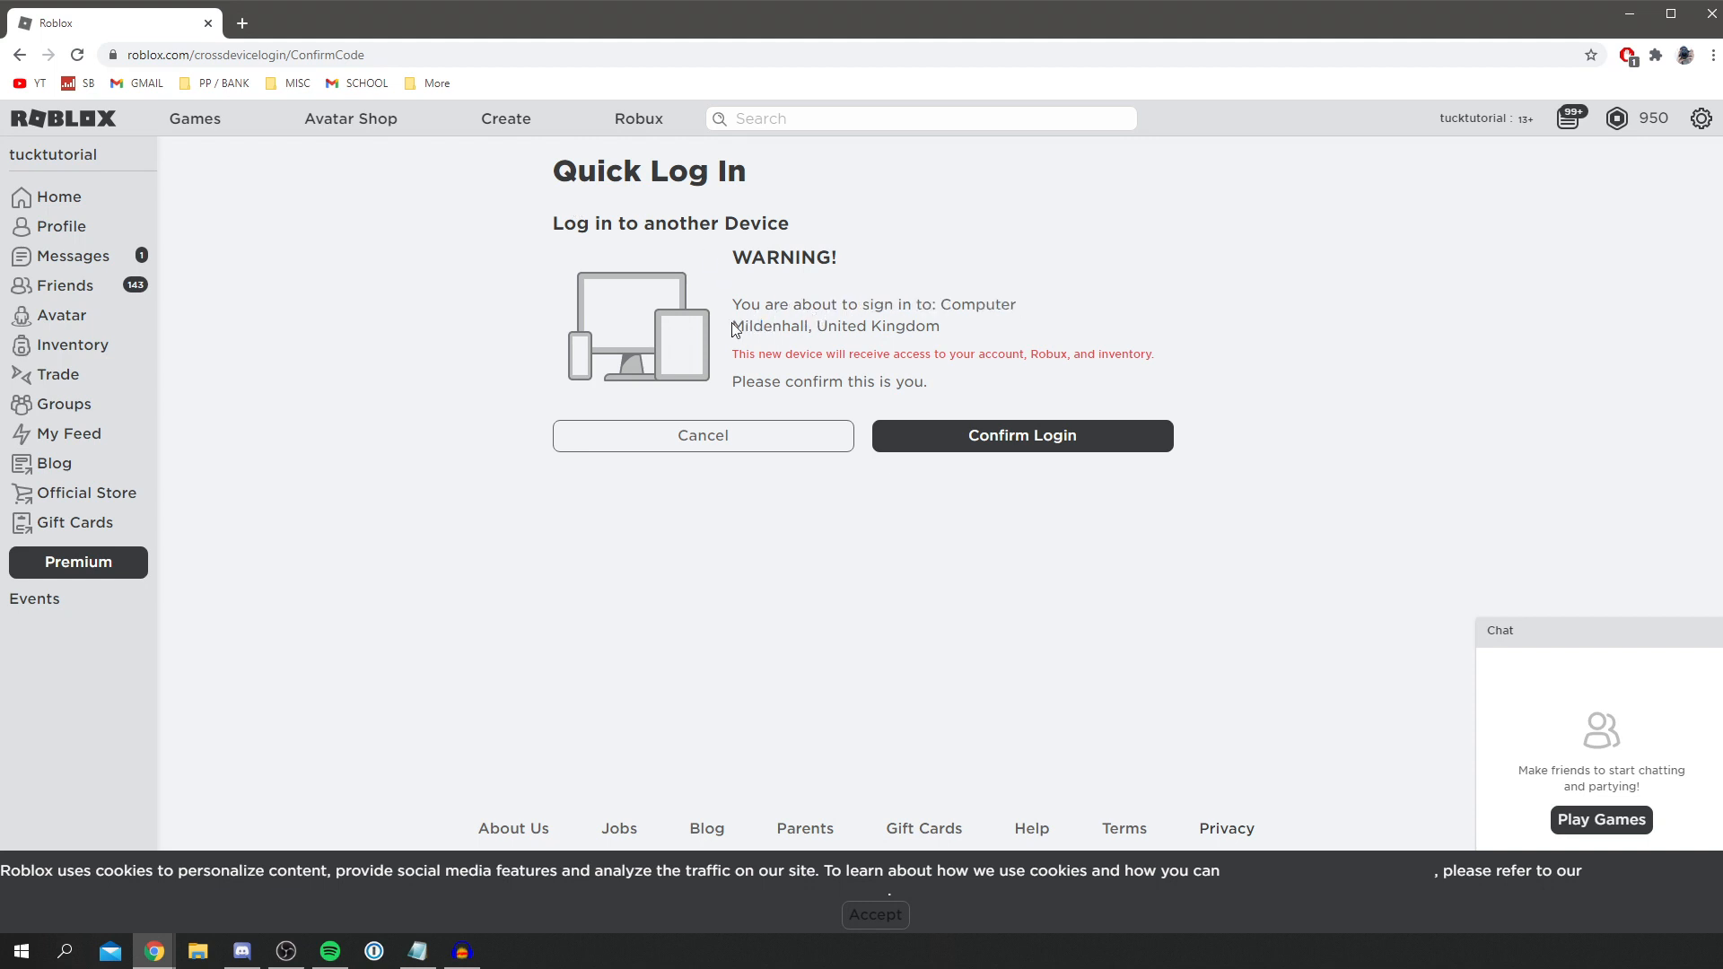
Confirm the new computer's login and dismiss the Log in Successful dialog
{"action": "double_click", "coordinate": [792, 353]}
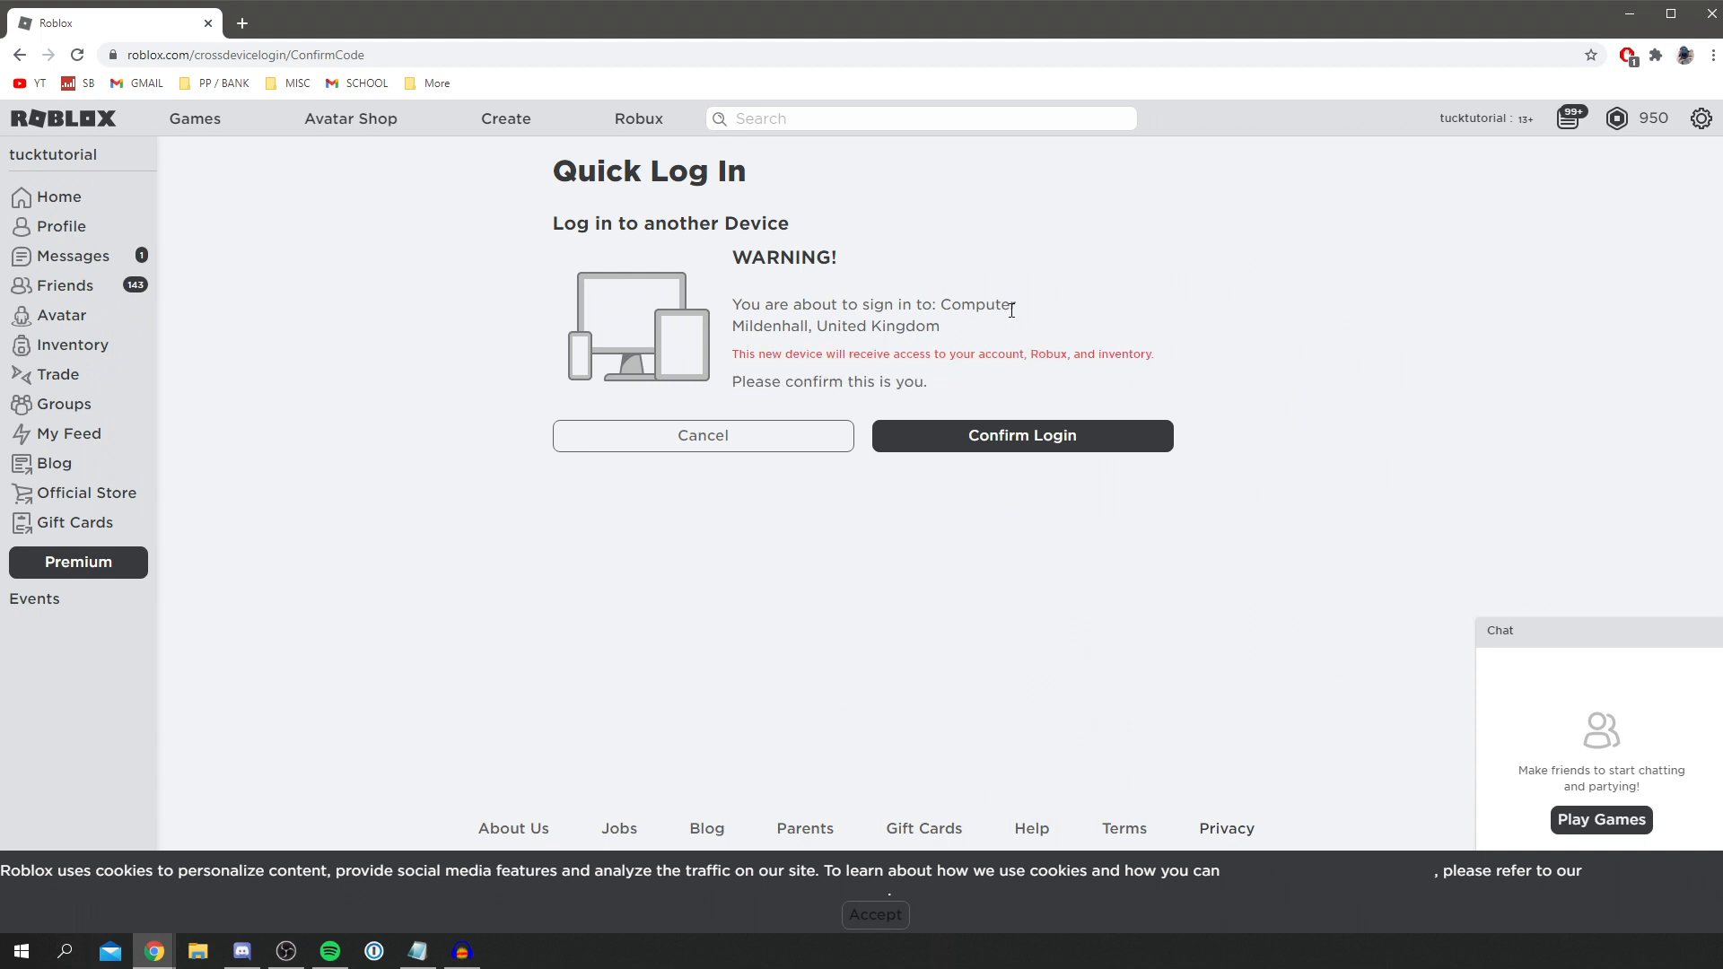
{"action": "mouse_move", "coordinate": [1016, 310]}
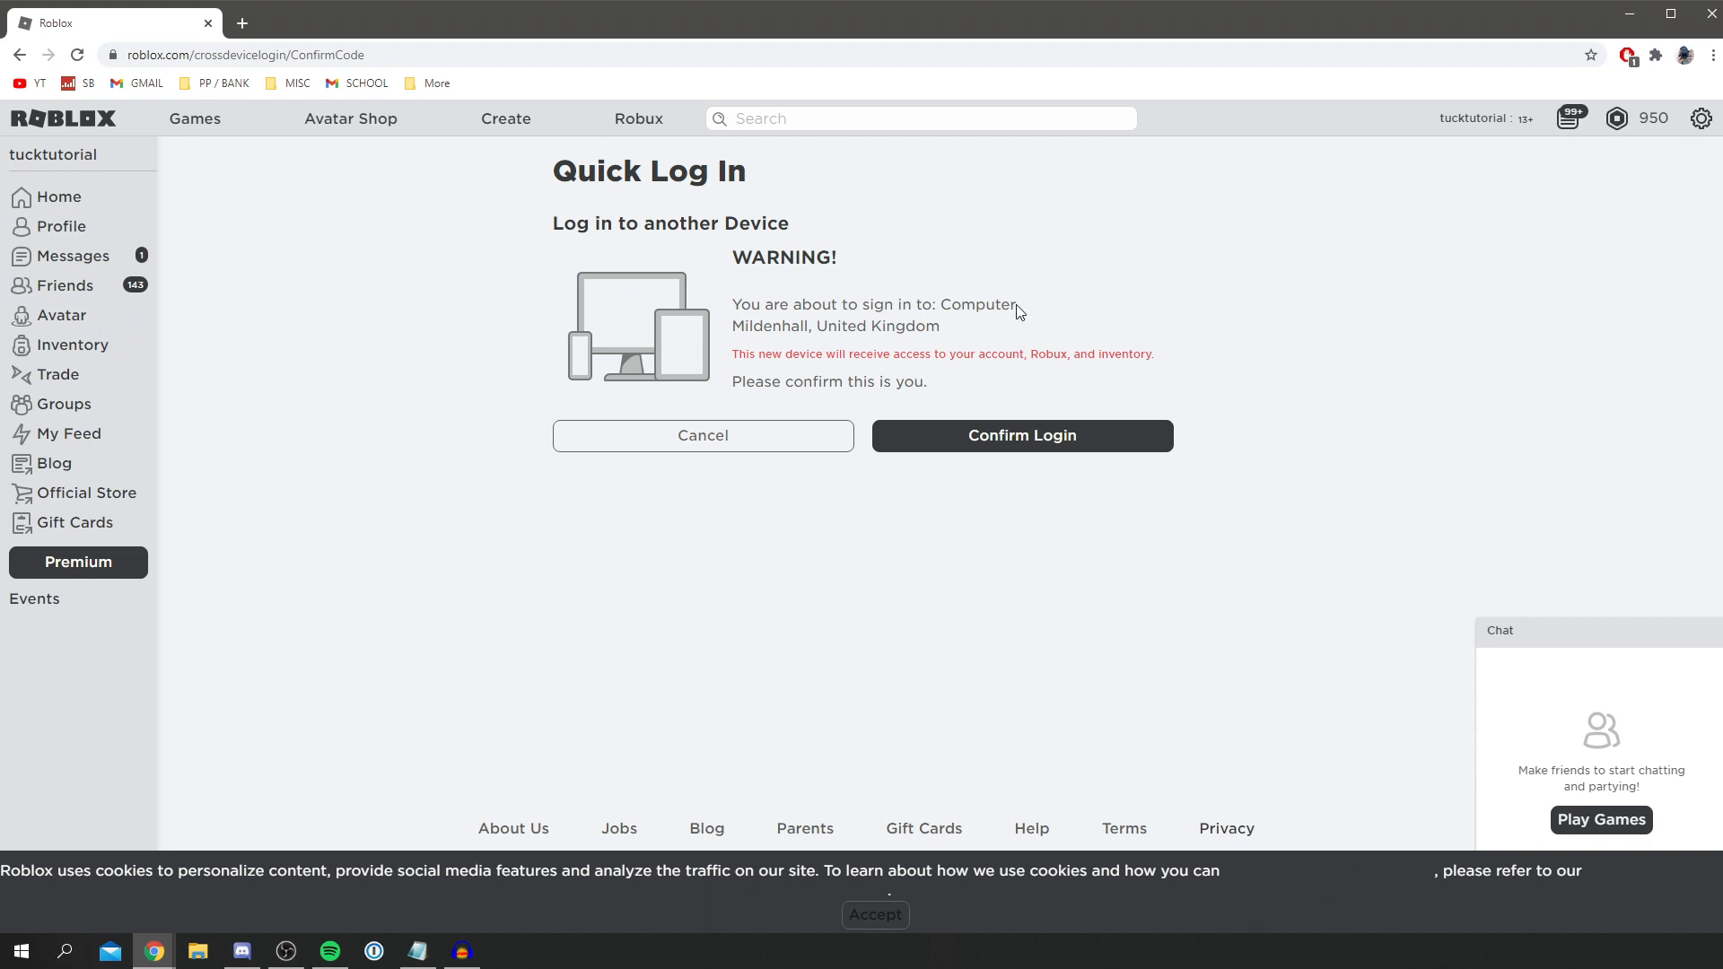
{"action": "mouse_move", "coordinate": [1025, 434]}
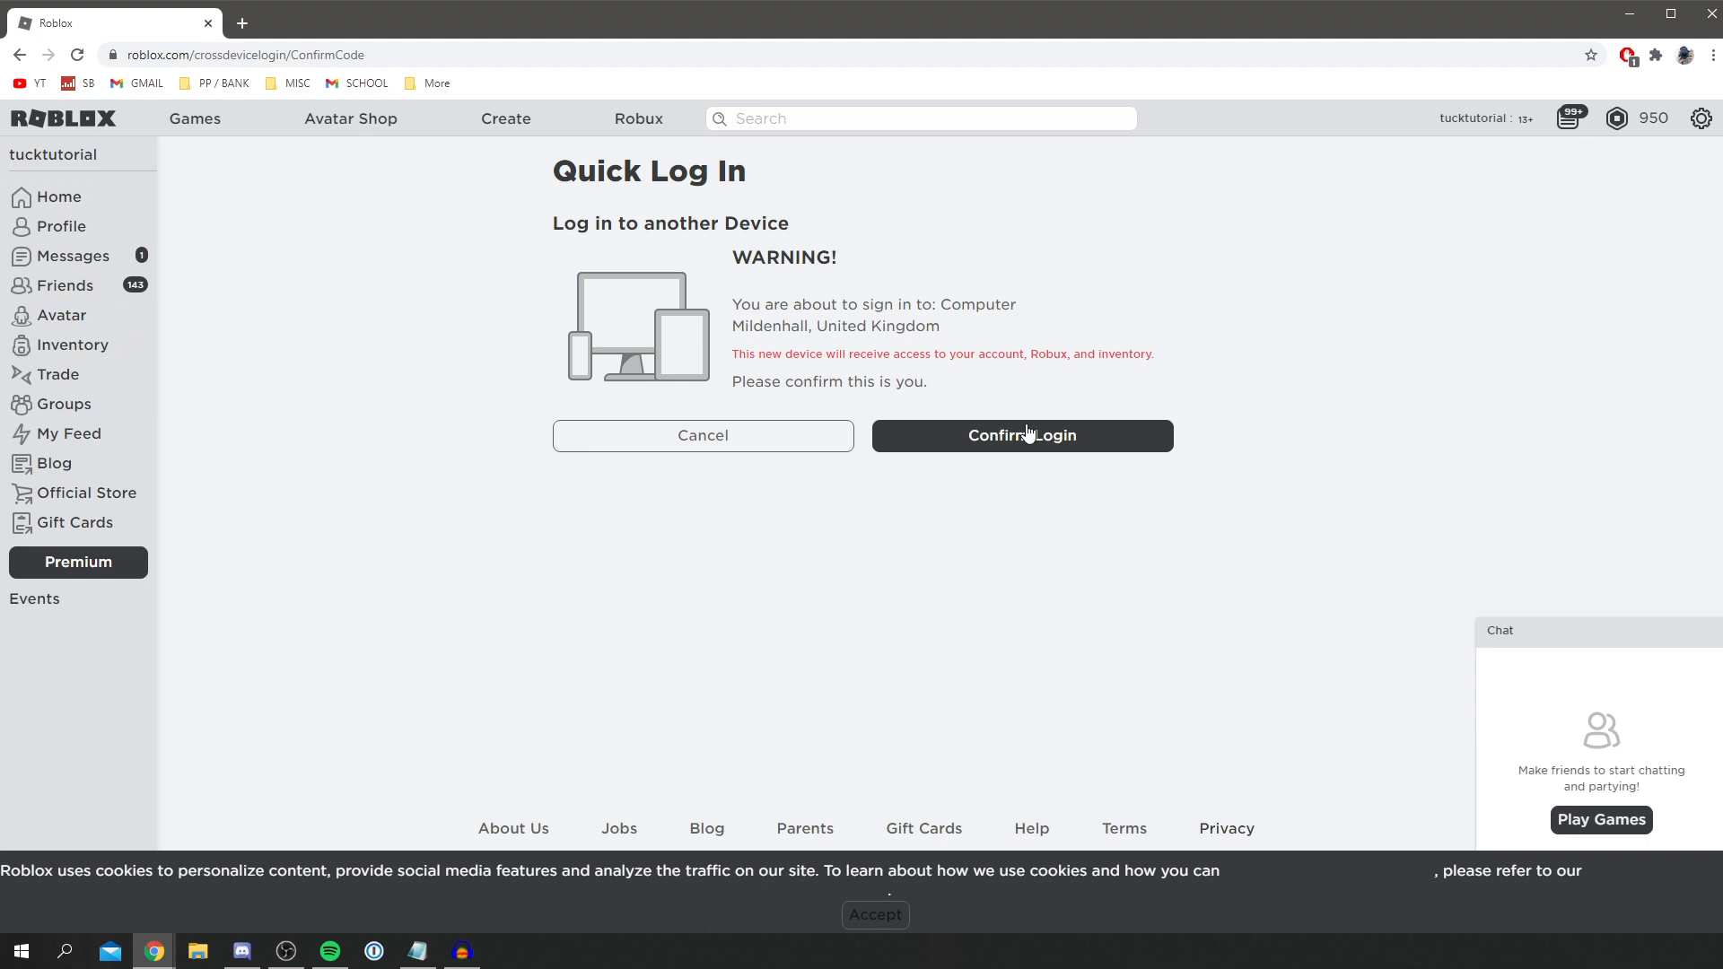
{"action": "left_click", "coordinate": [1021, 435]}
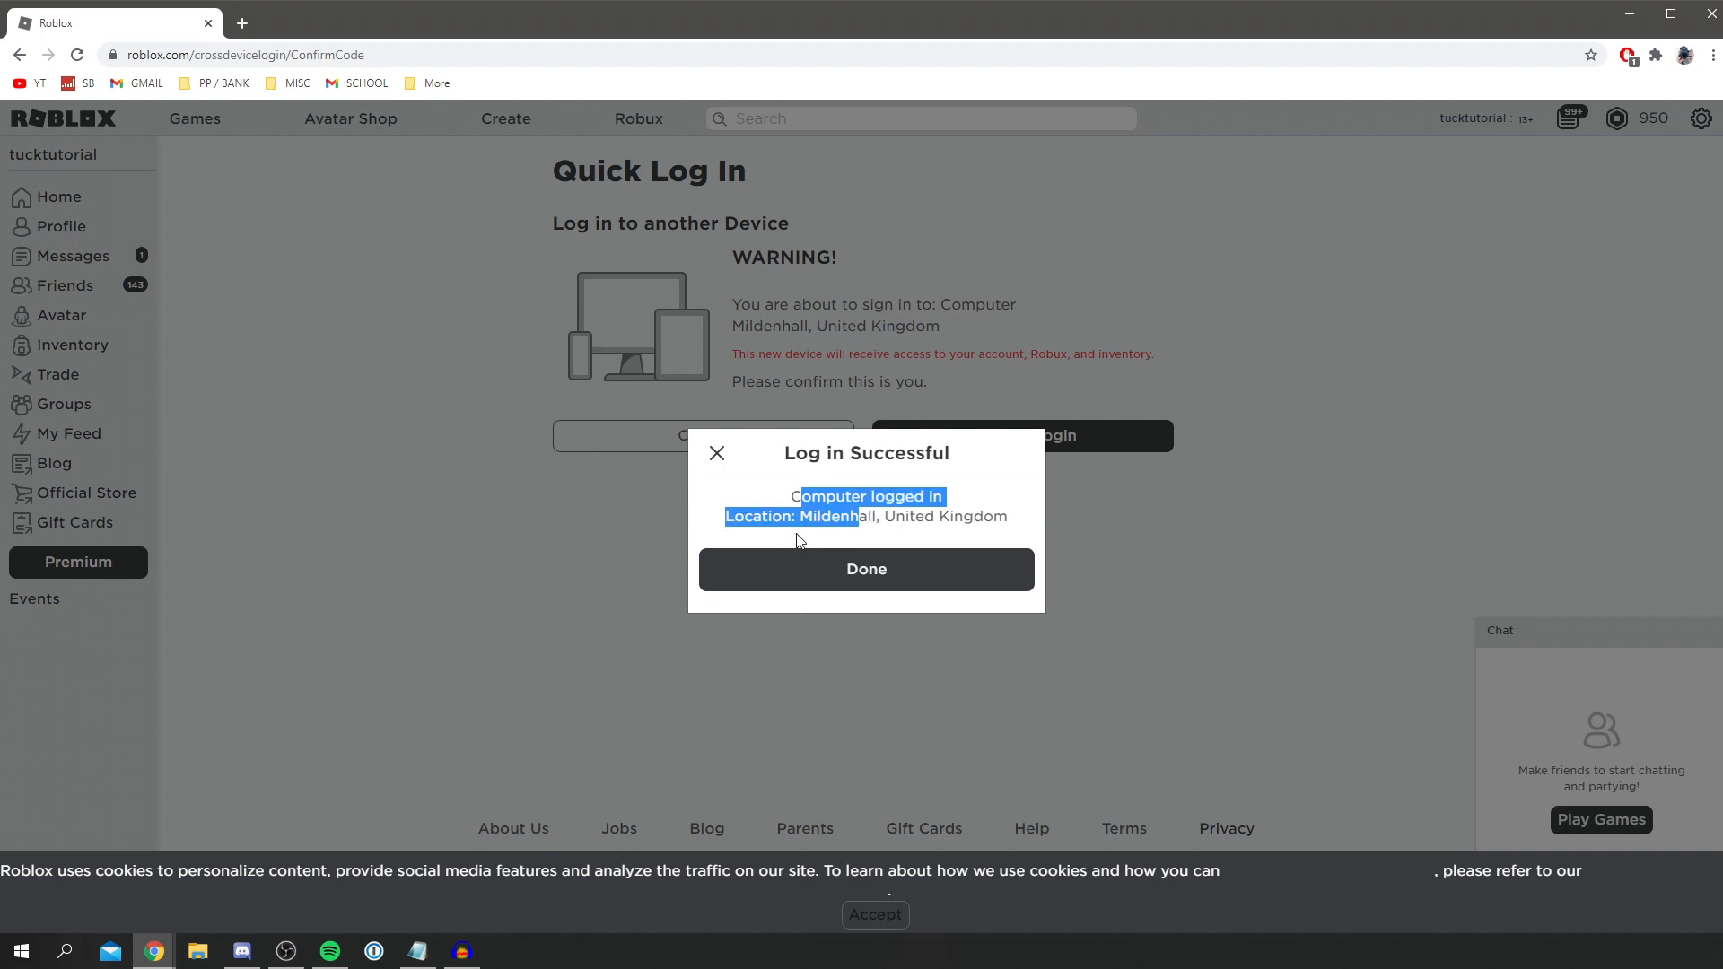
{"action": "left_click", "coordinate": [865, 569]}
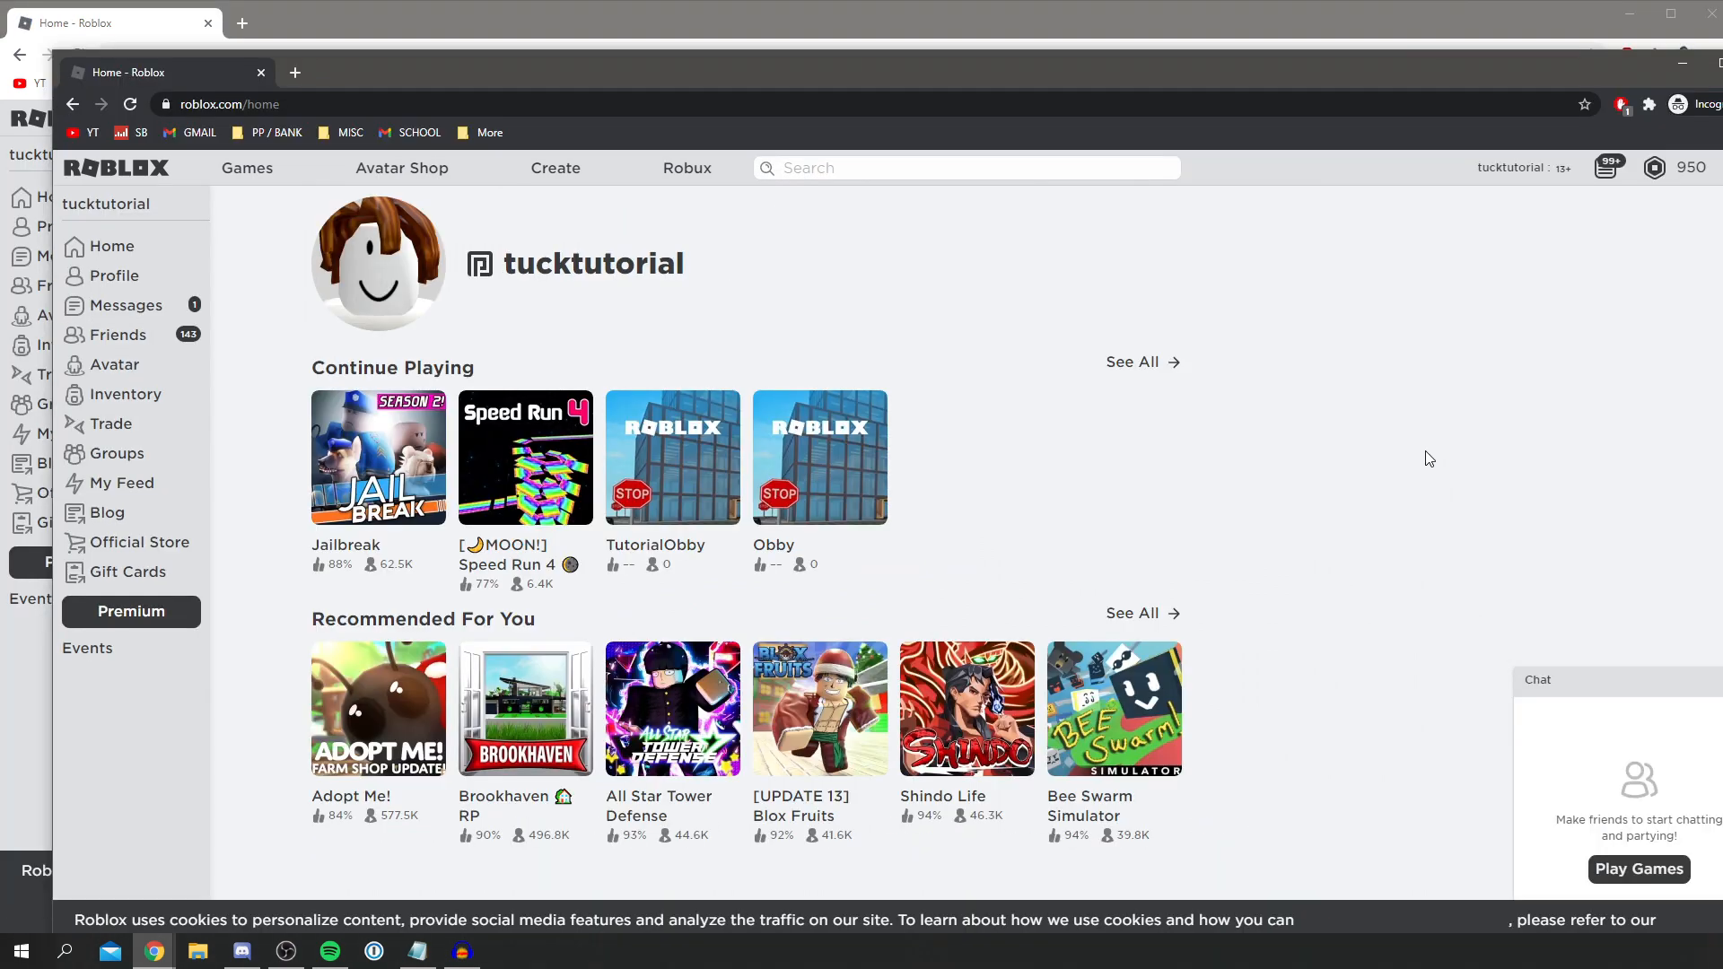
{"action": "mouse_move", "coordinate": [1418, 428]}
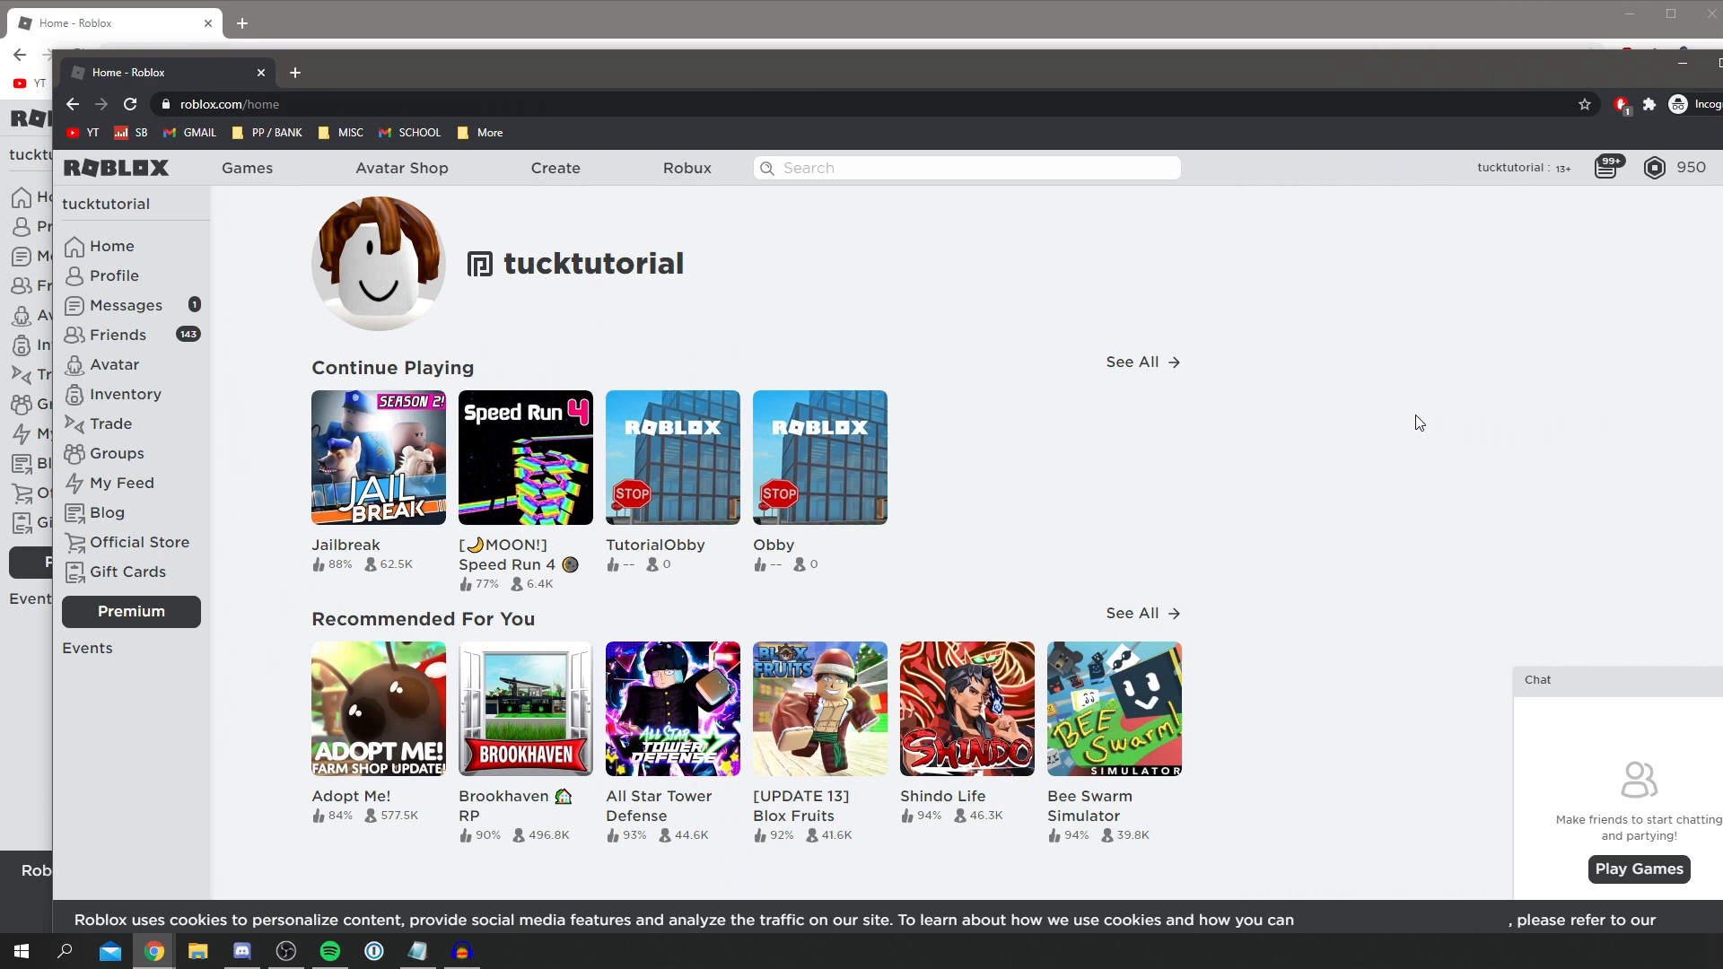
Show the incognito home page signed in and reveal its account menu (Settings, Quick Log In, Help, Logout)
{"action": "scroll", "scroll_direction": "down", "scroll_amount": 3}
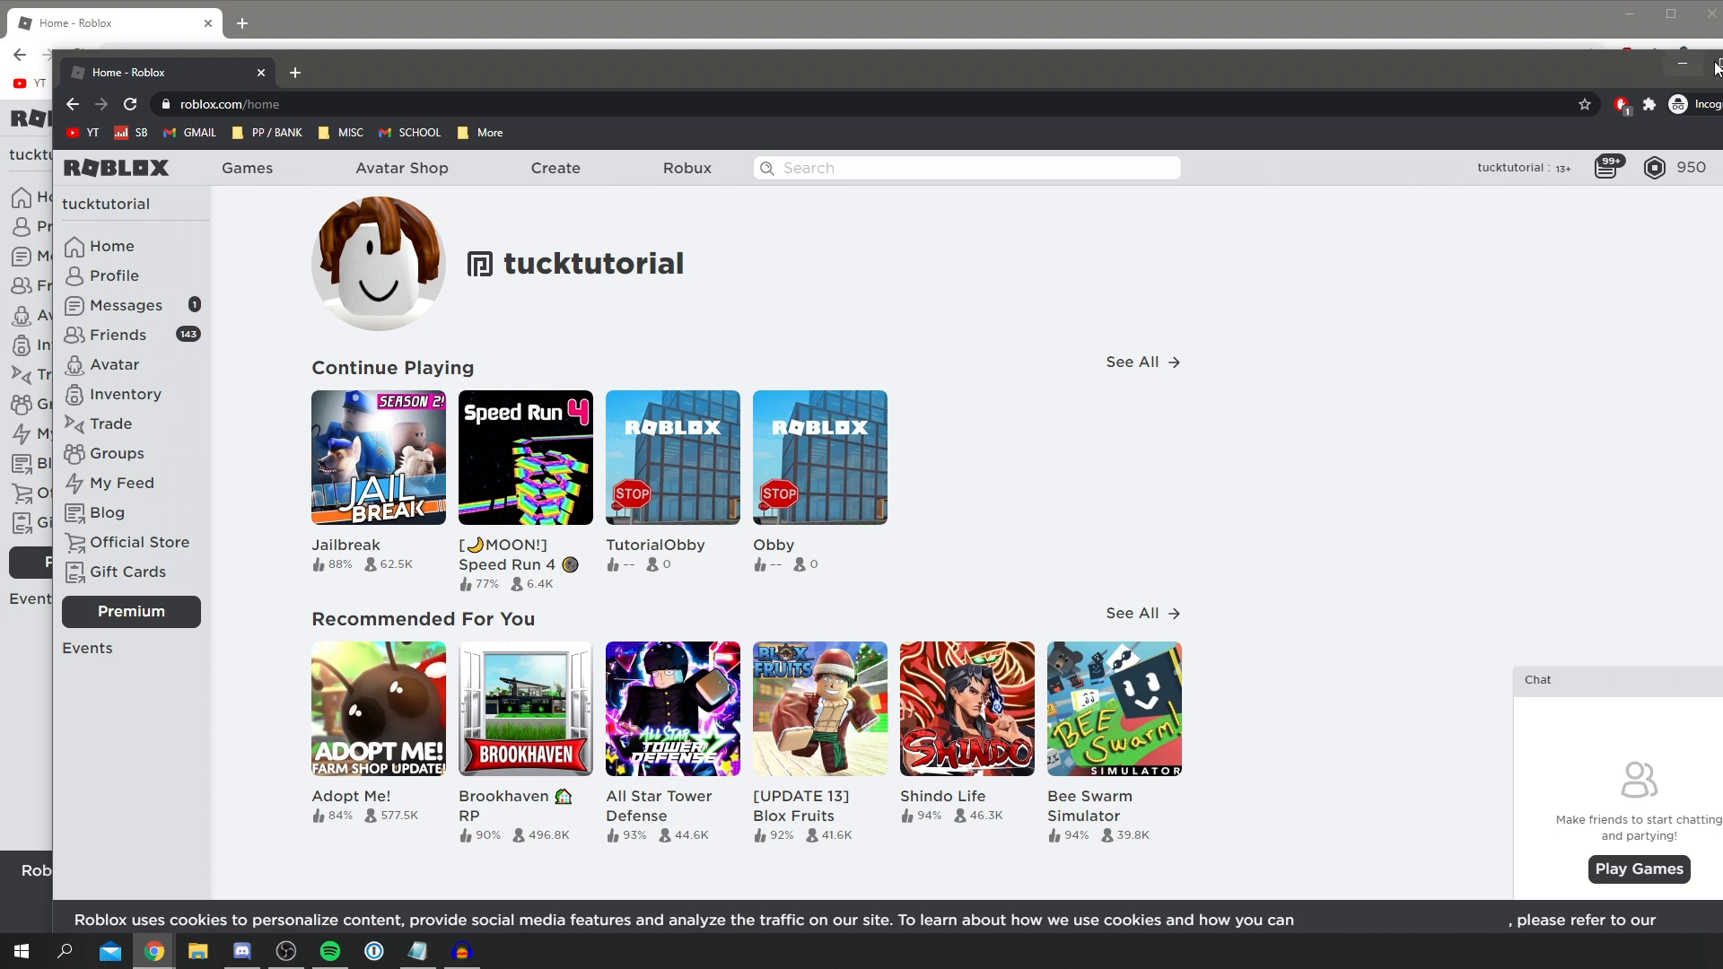
{"action": "left_click", "coordinate": [1653, 168]}
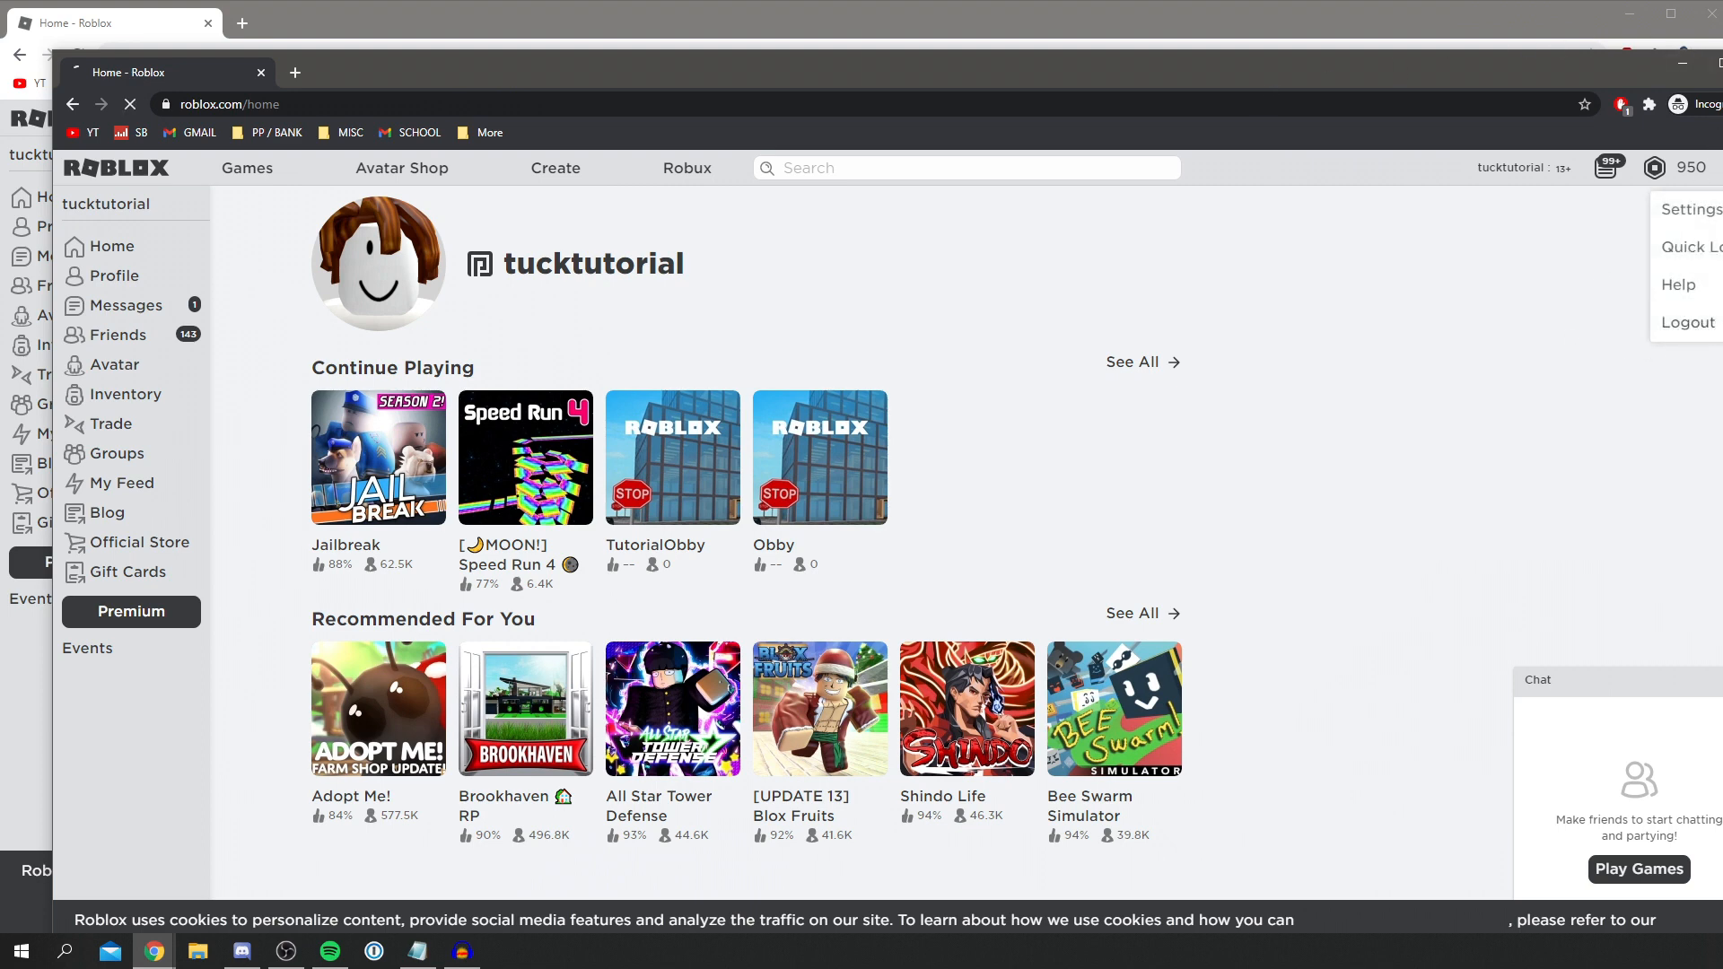